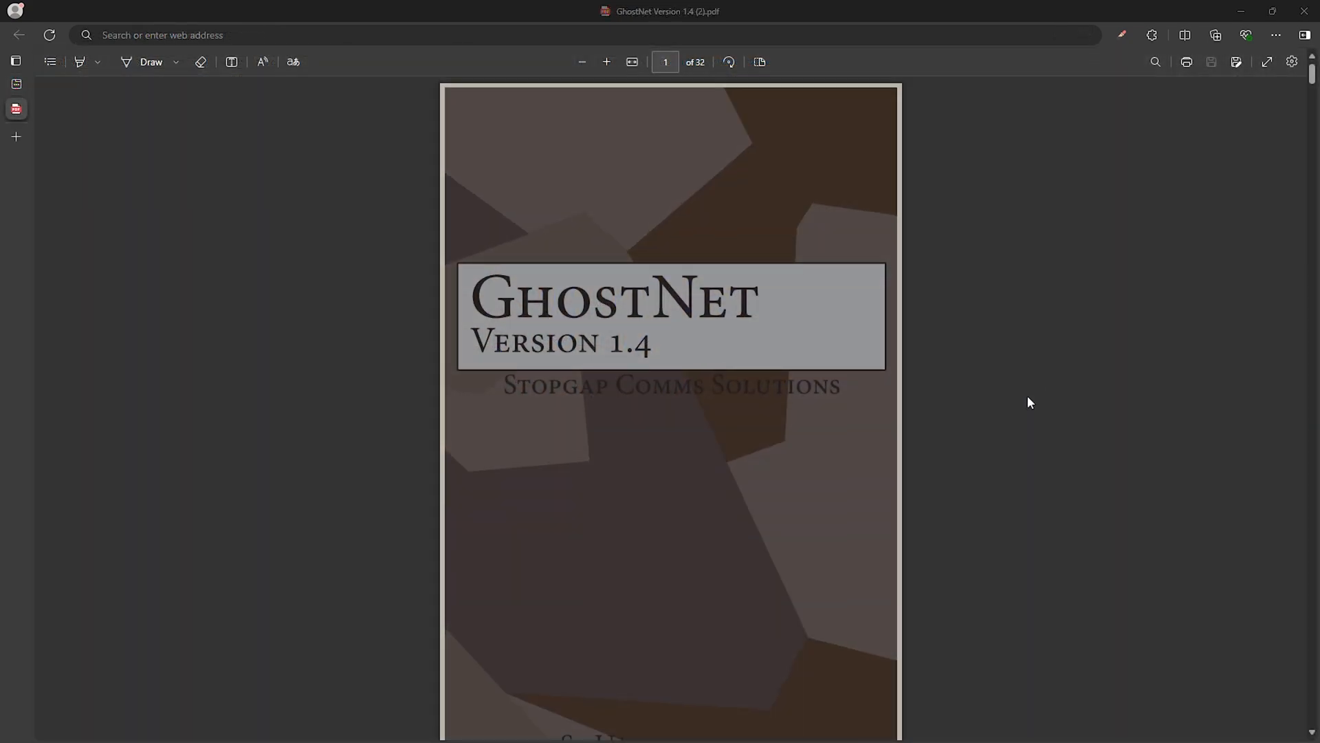
- Scroll the GhostNet Version 1.4 PDF down to page 11, the North America weekly net schedule
scroll(down, 3)
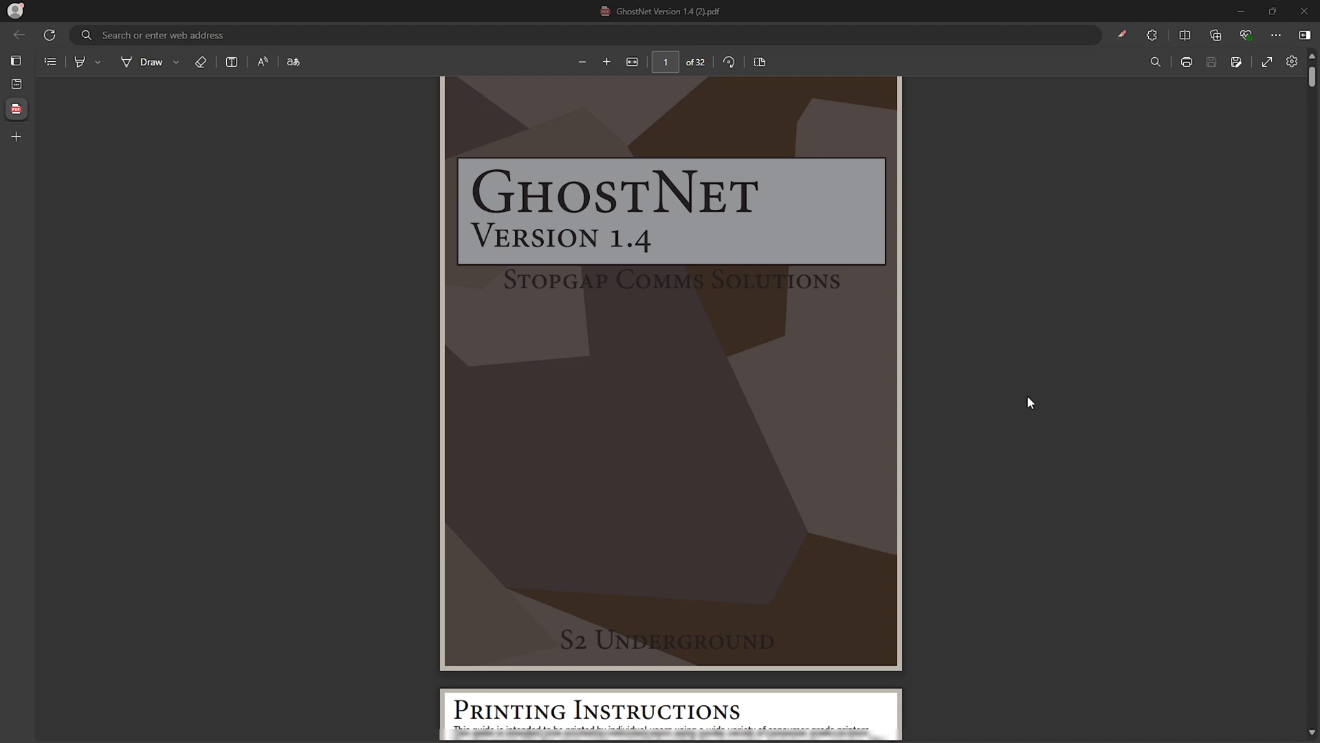
scroll(down, 3)
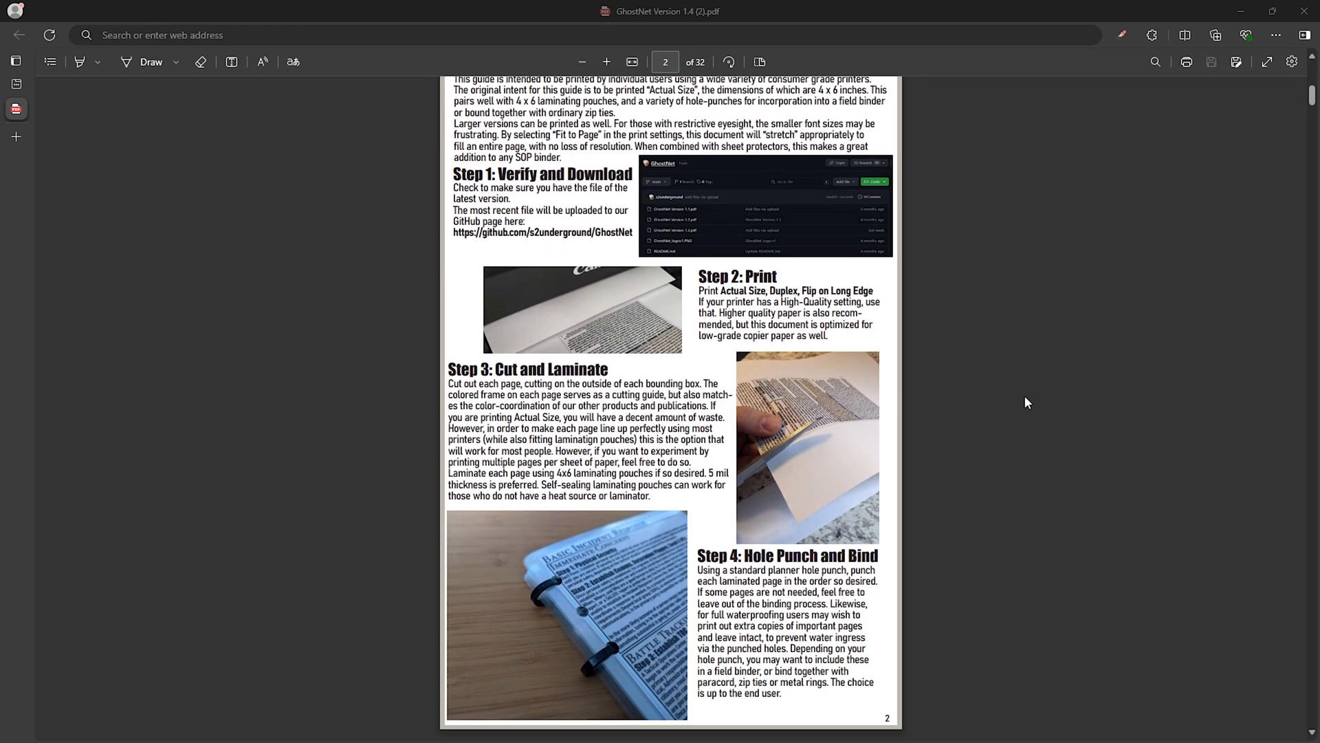
scroll(up, 3)
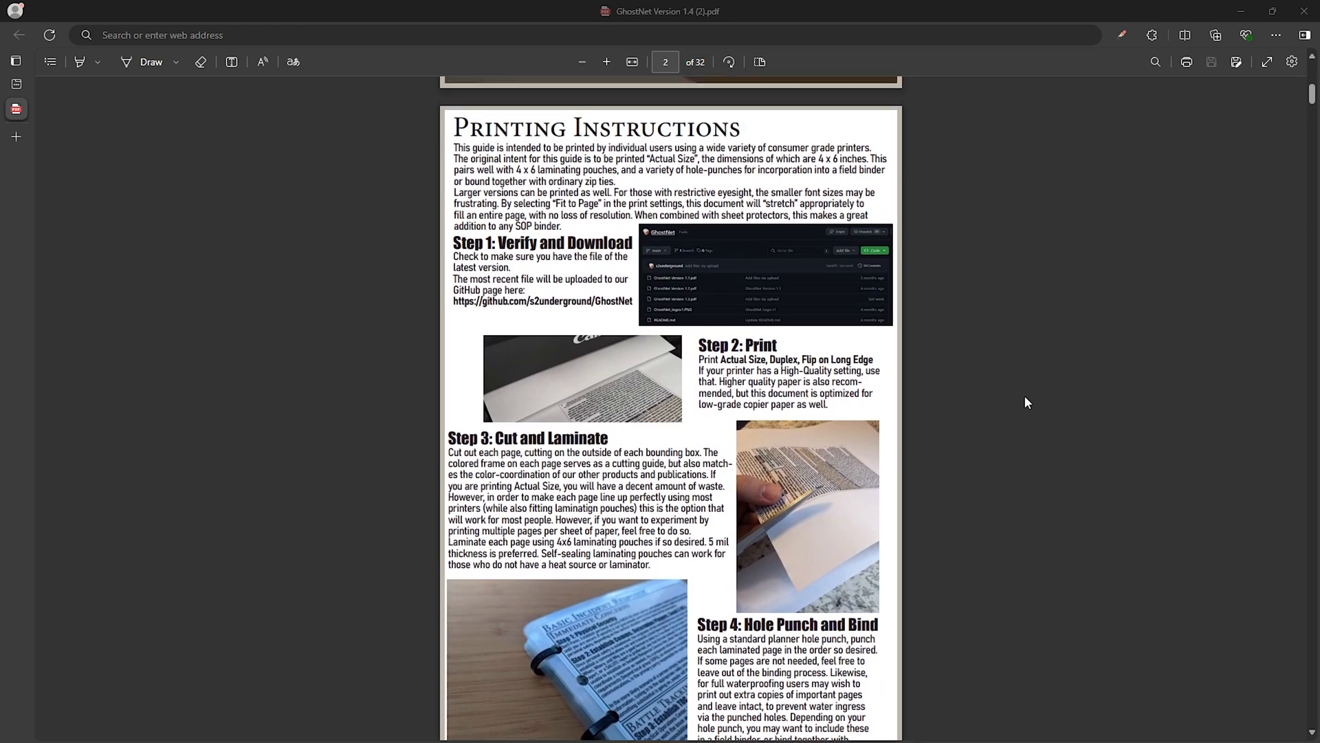
scroll(down, 3)
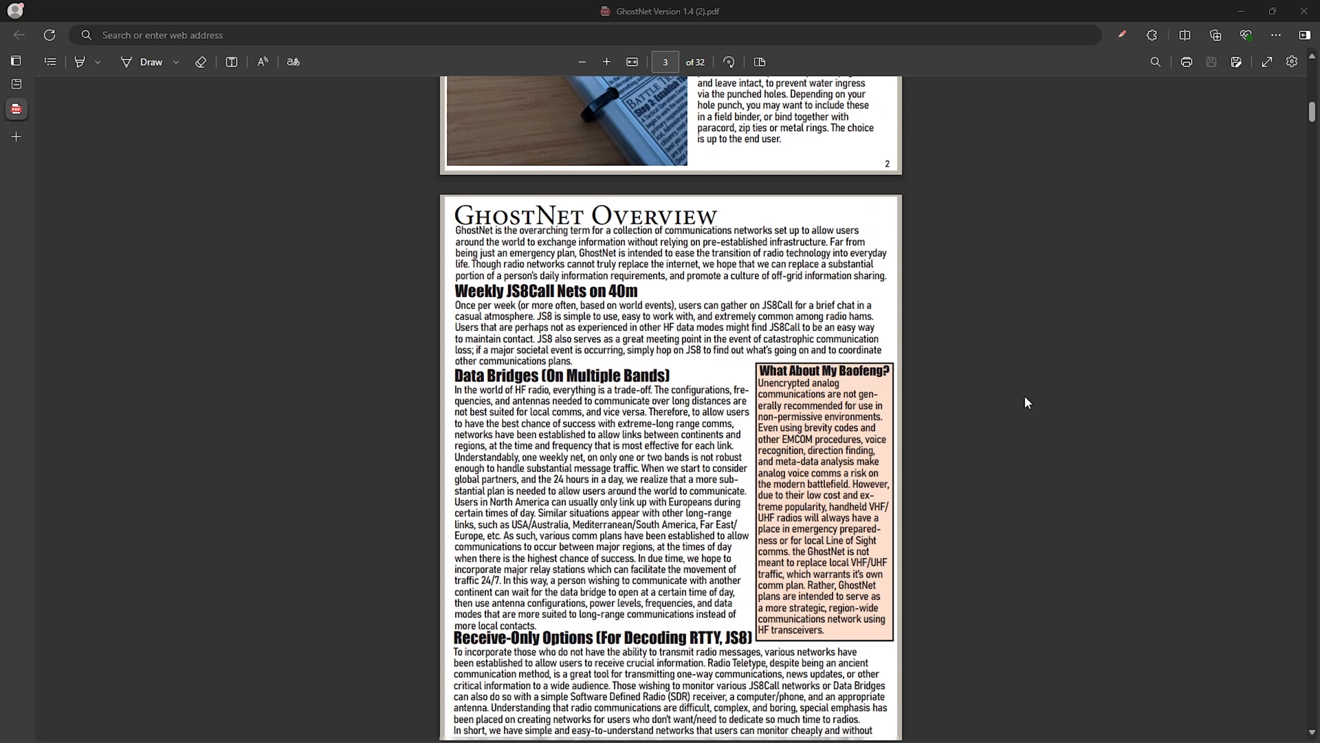
scroll(down, 3)
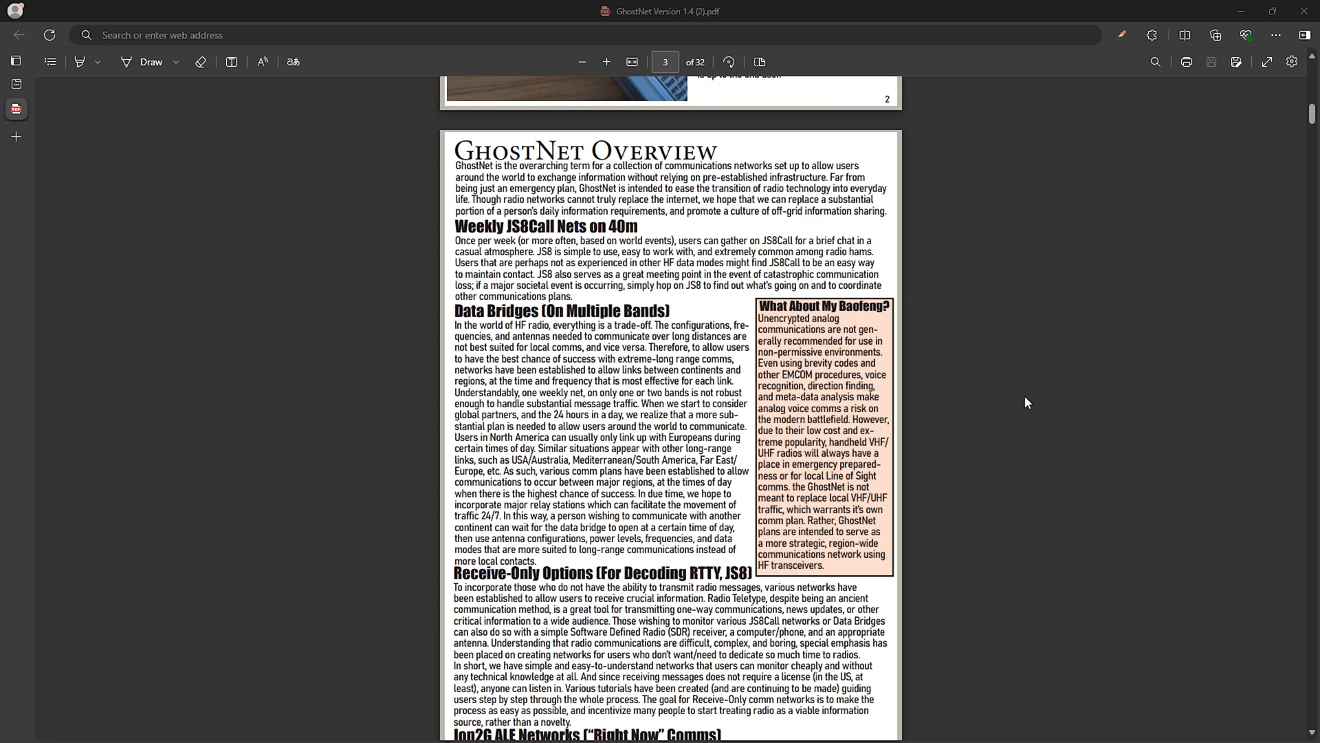
scroll(down, 3)
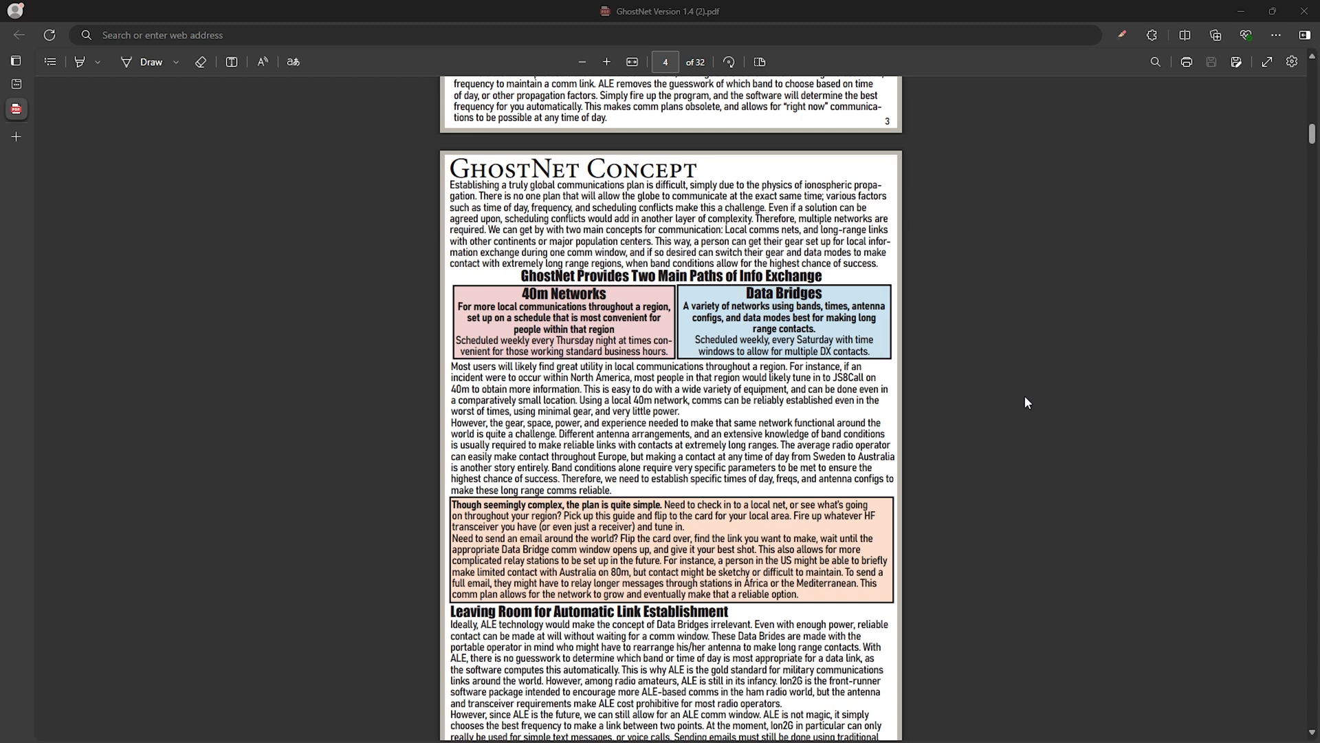
scroll(down, 3)
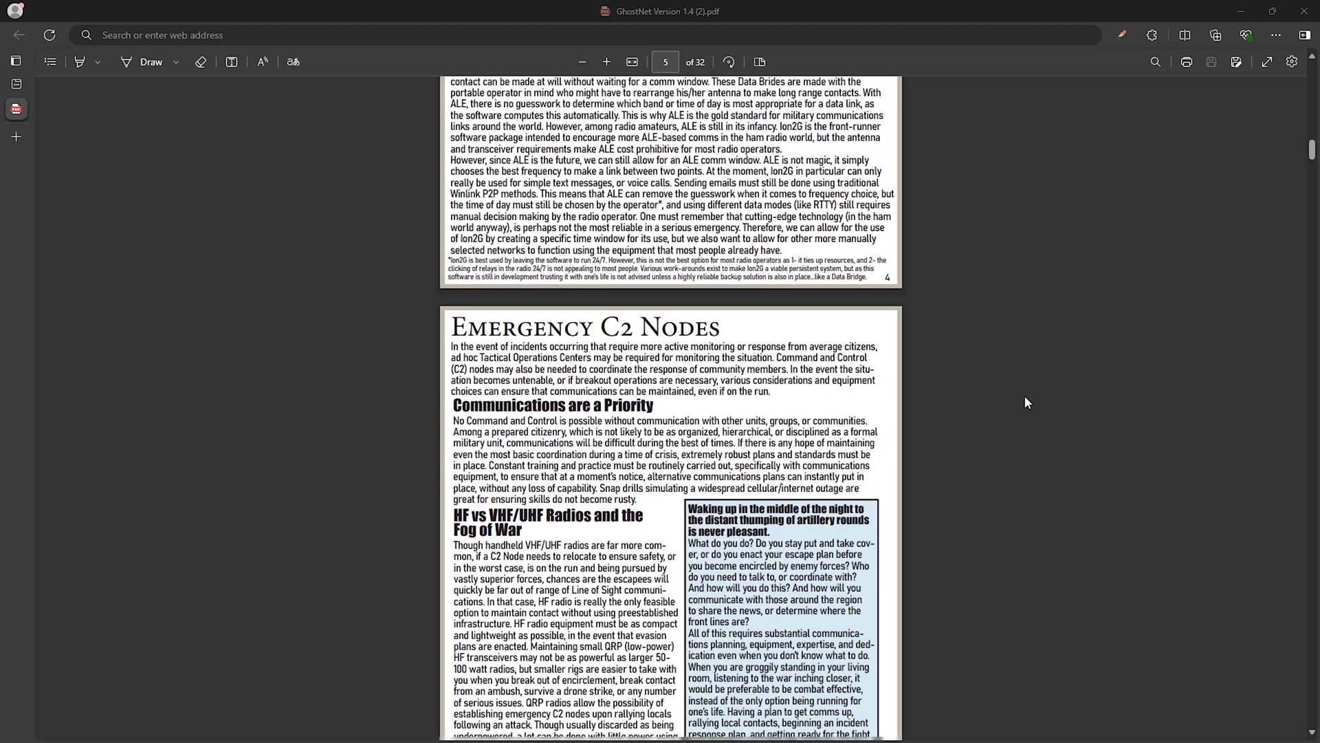
scroll(down, 3)
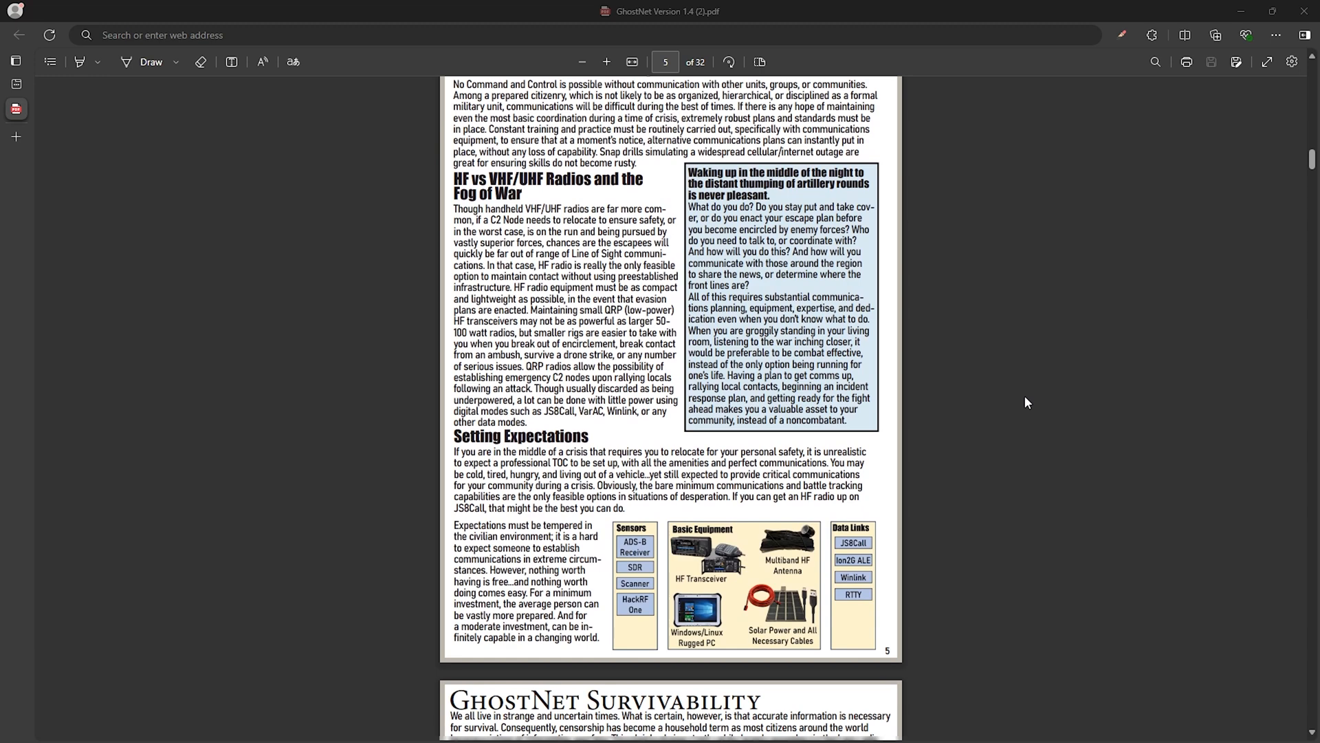
scroll(down, 3)
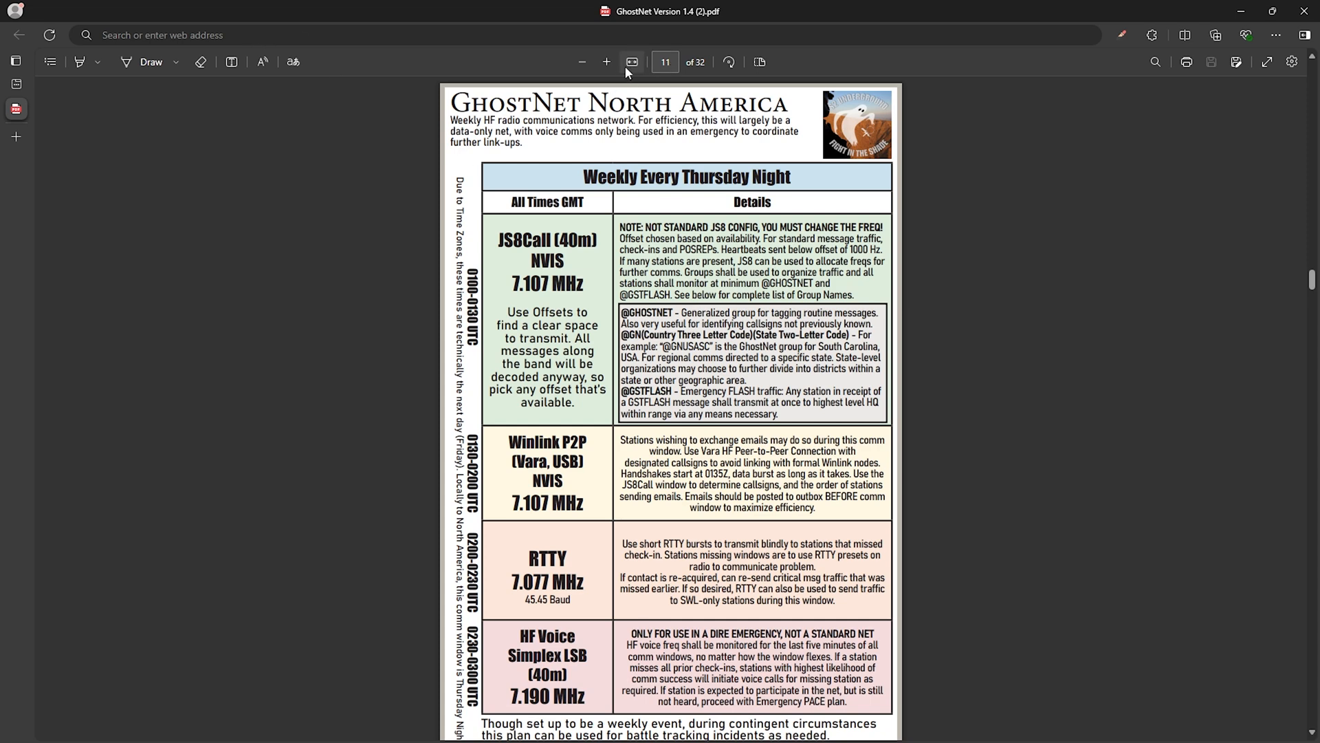
click(606, 62)
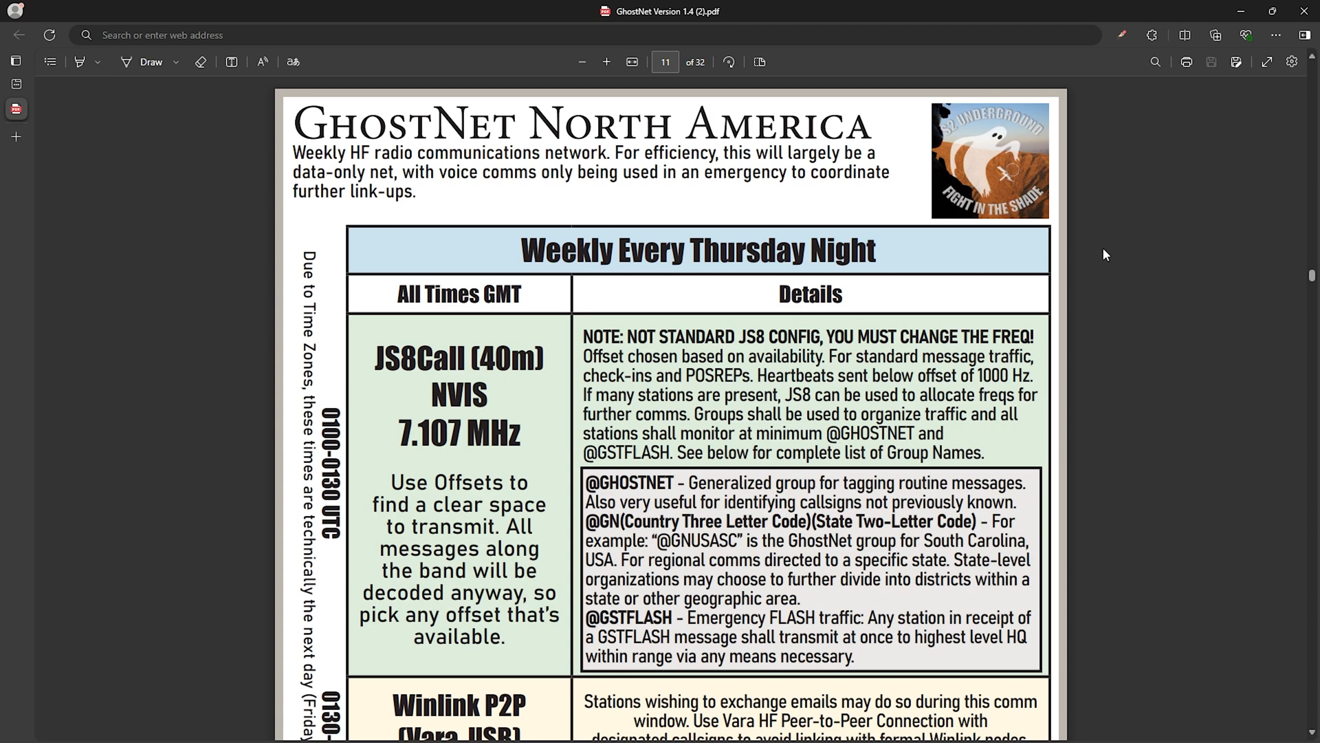
scroll(down, 3)
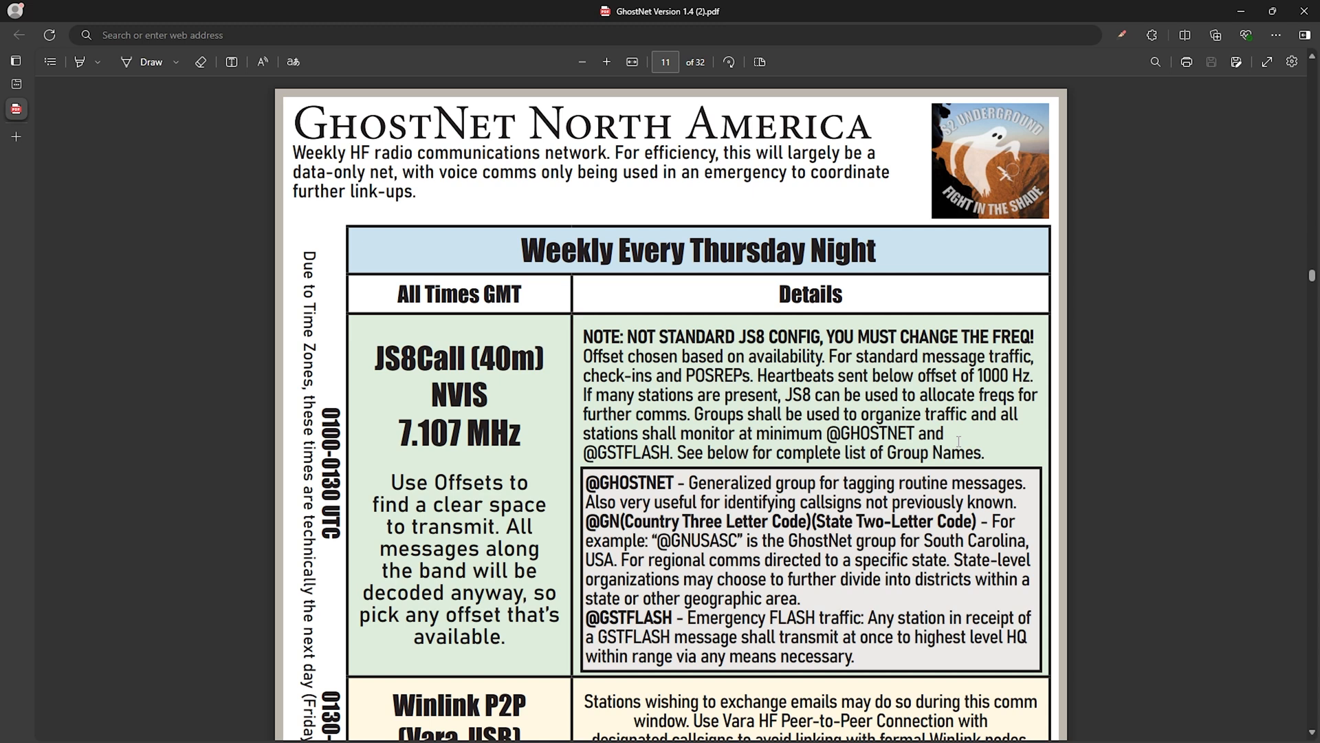
double_click(627, 483)
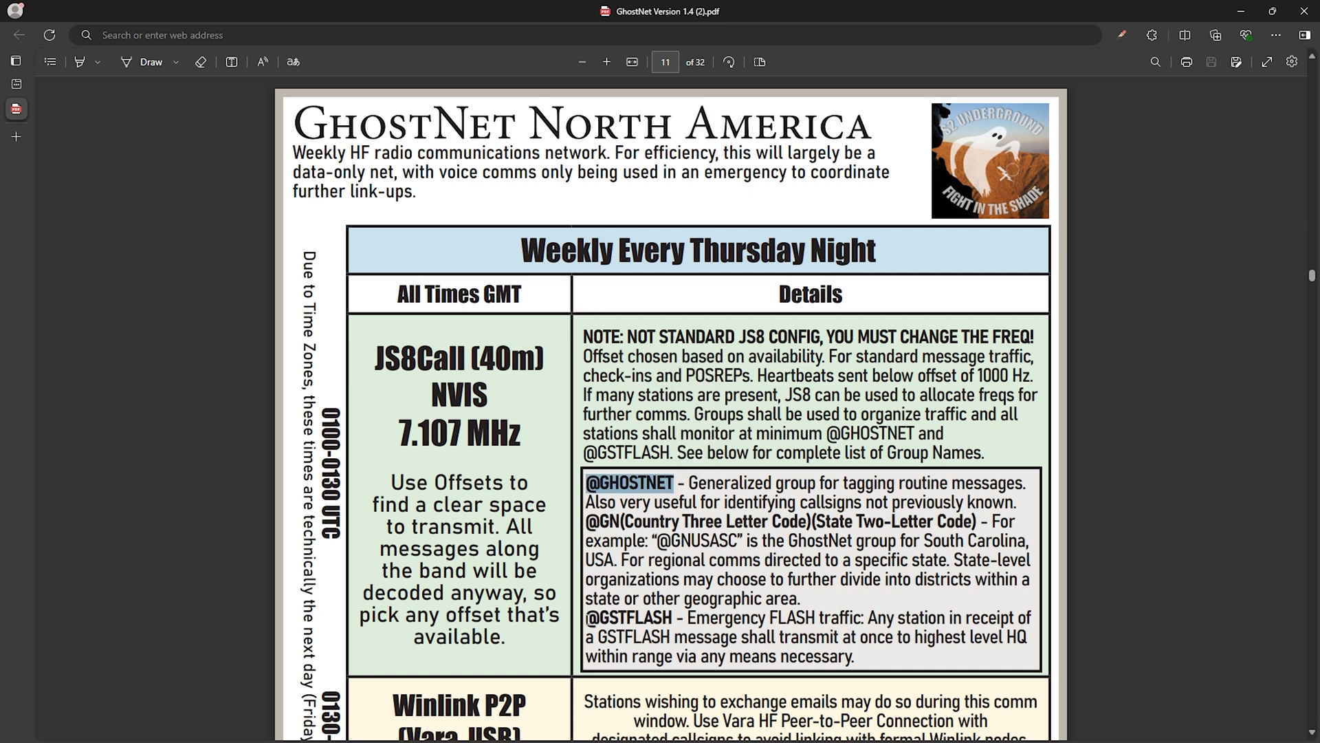
double_click(630, 618)
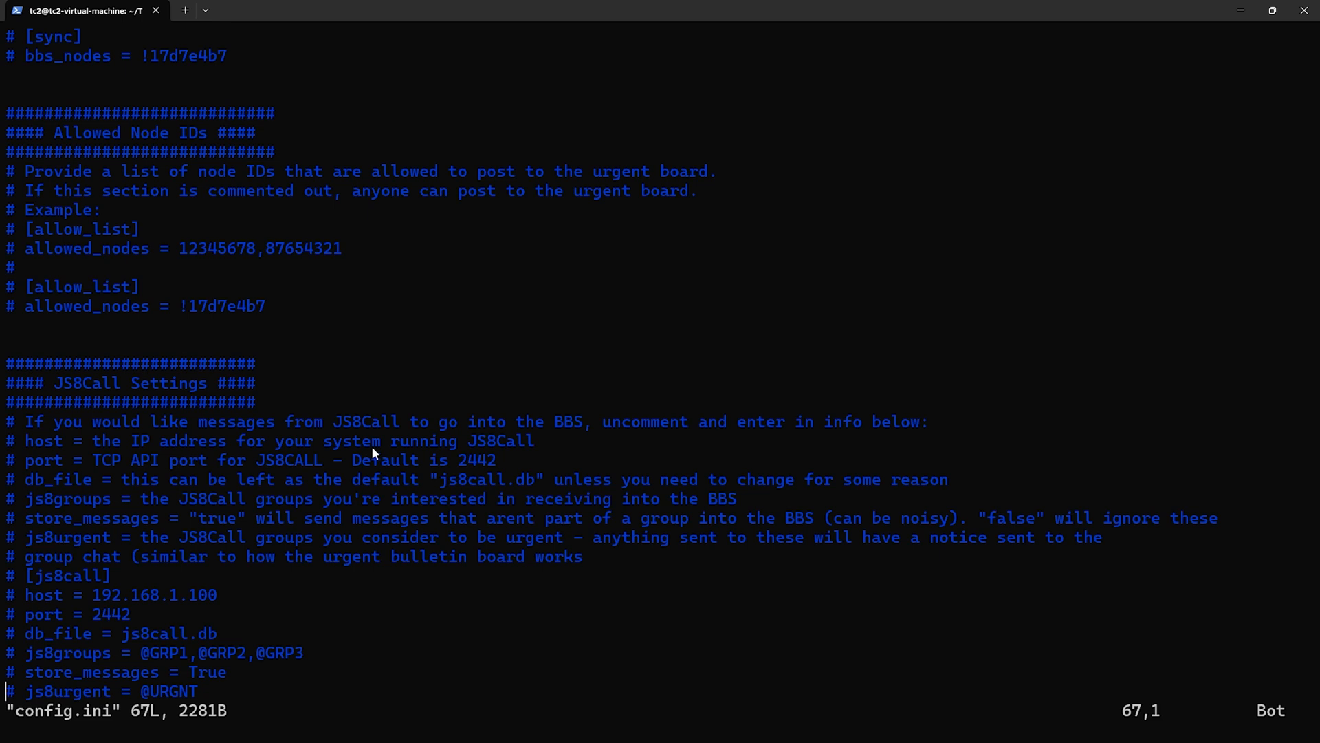
mouse_move(12, 366)
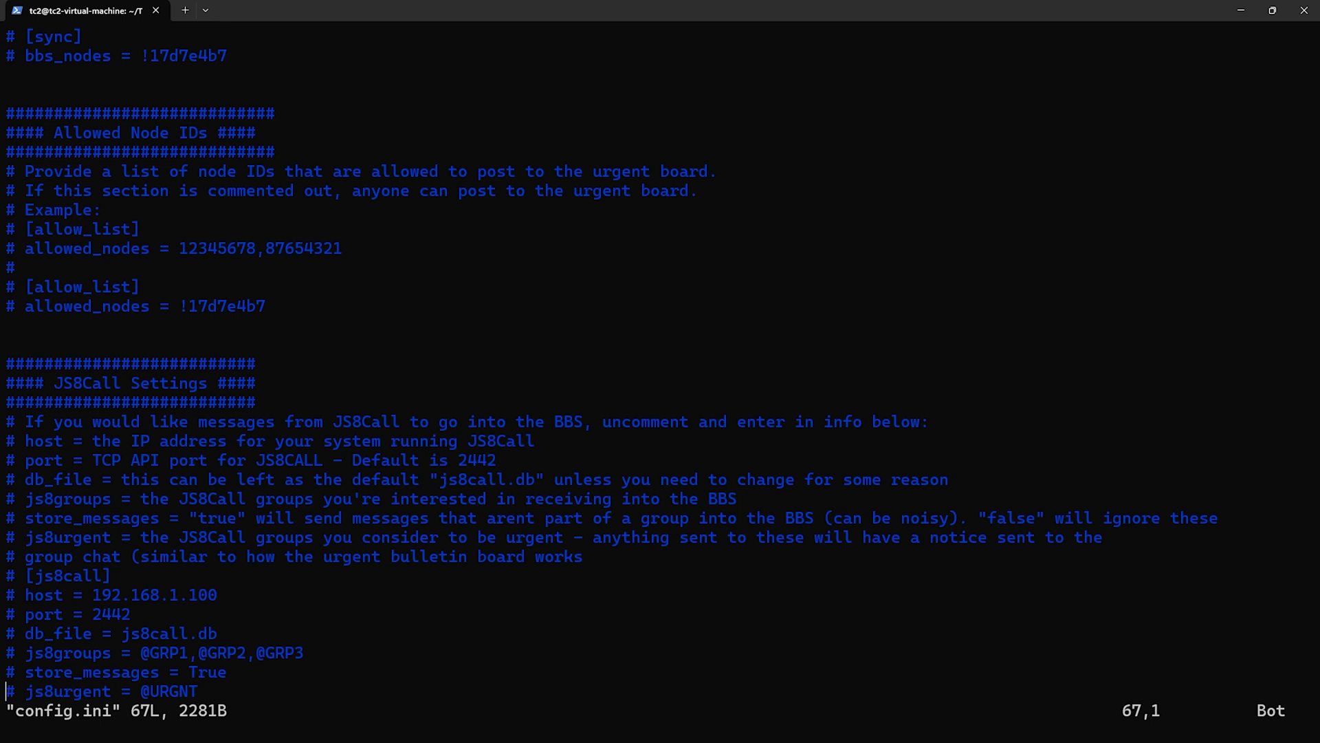
mouse_move(48, 642)
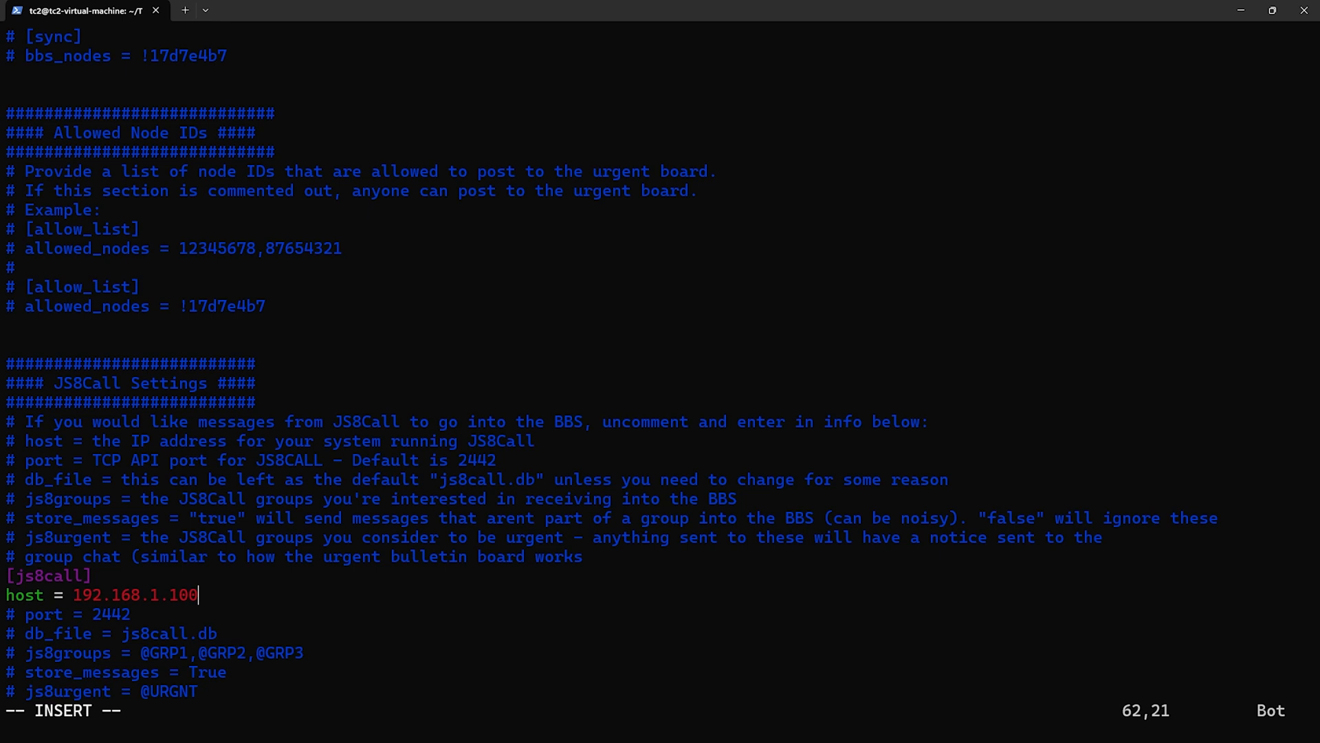
- Set the js8call host to 192.168.1.99 and uncomment the port, db_file and js8groups lines
key(BackSpace)
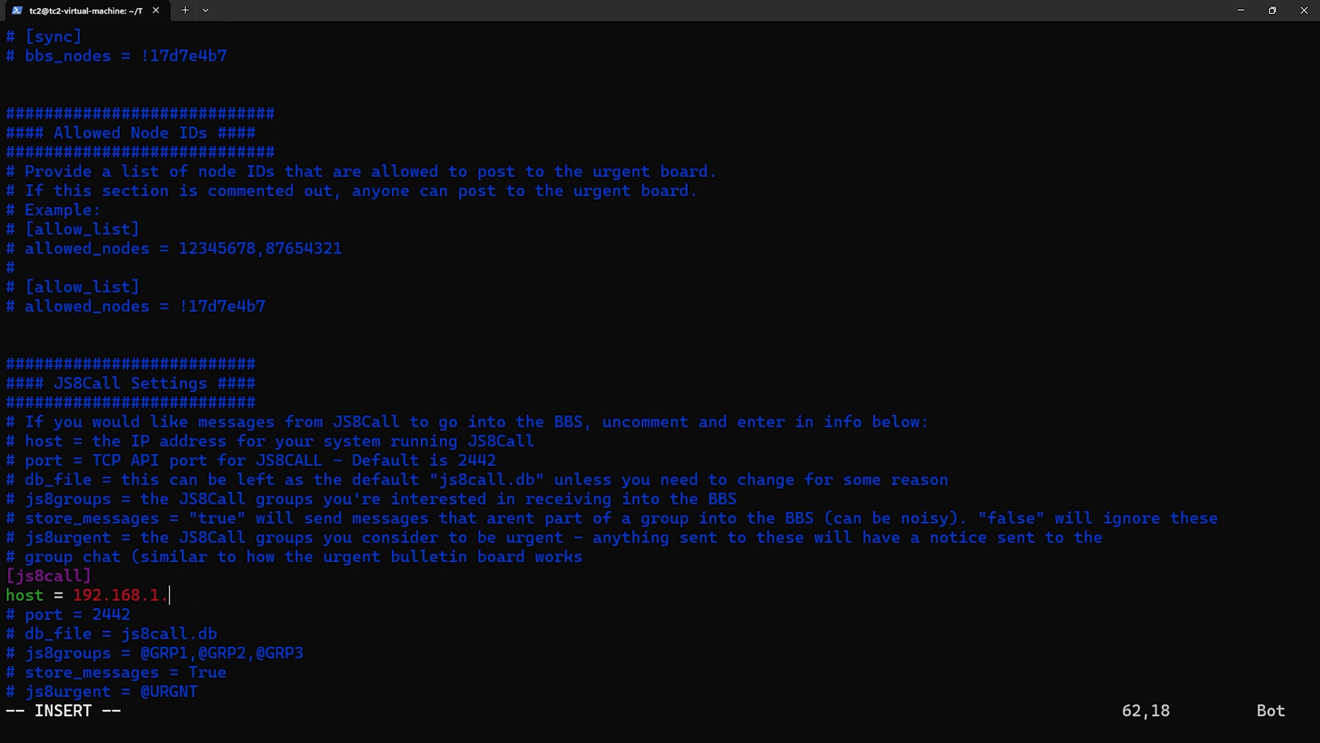
text(99)
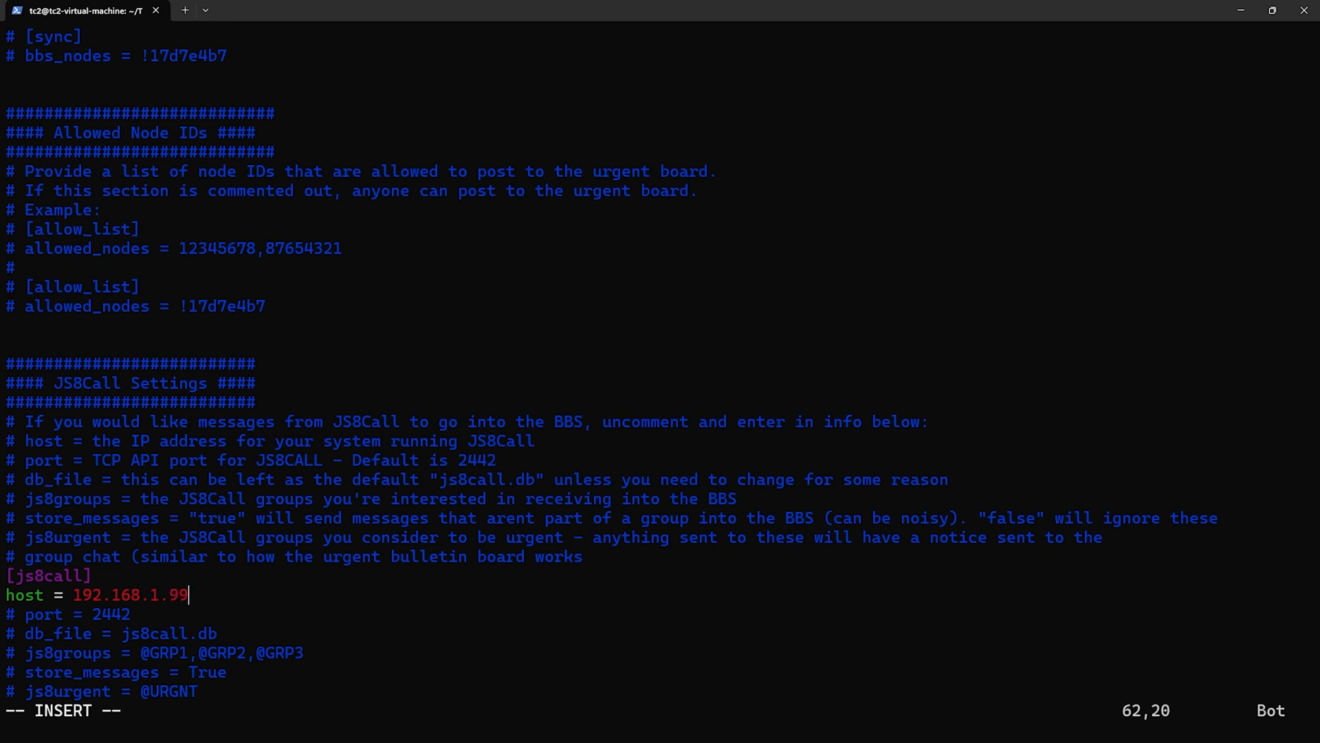
key(Down)
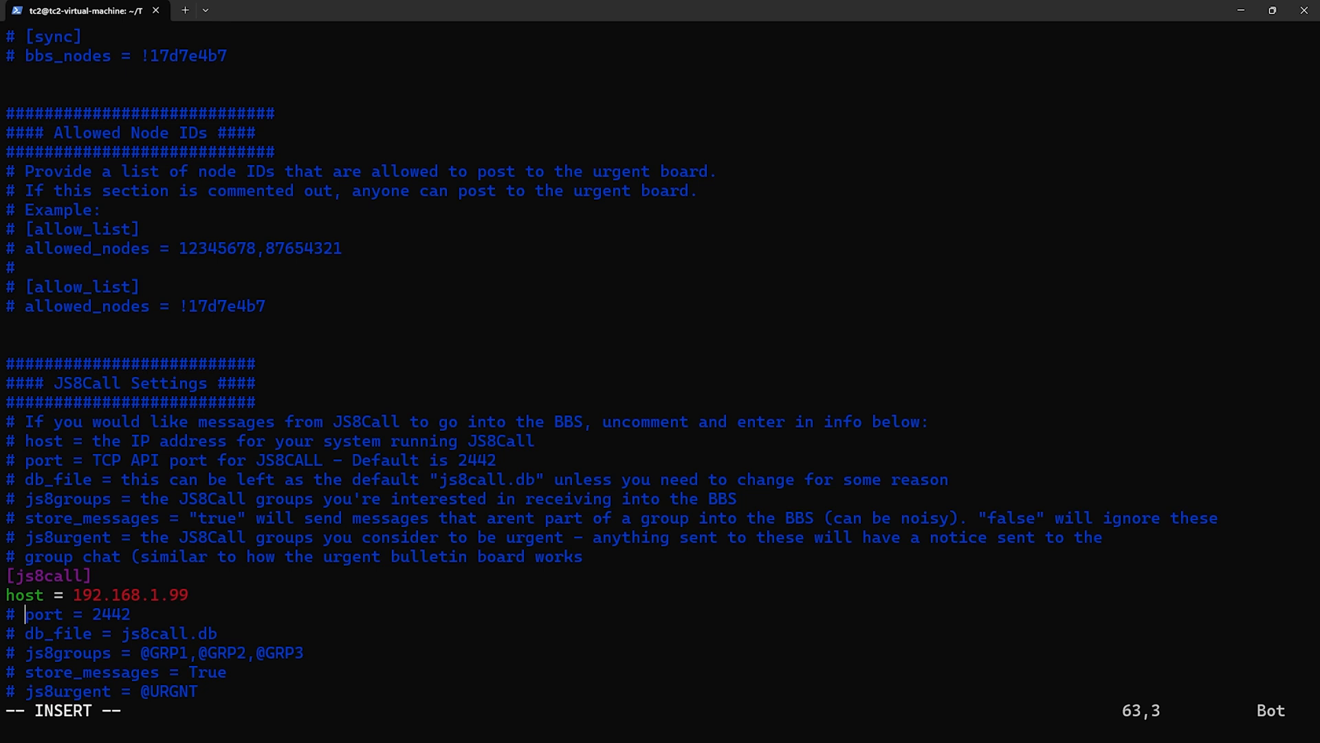
key(Up)
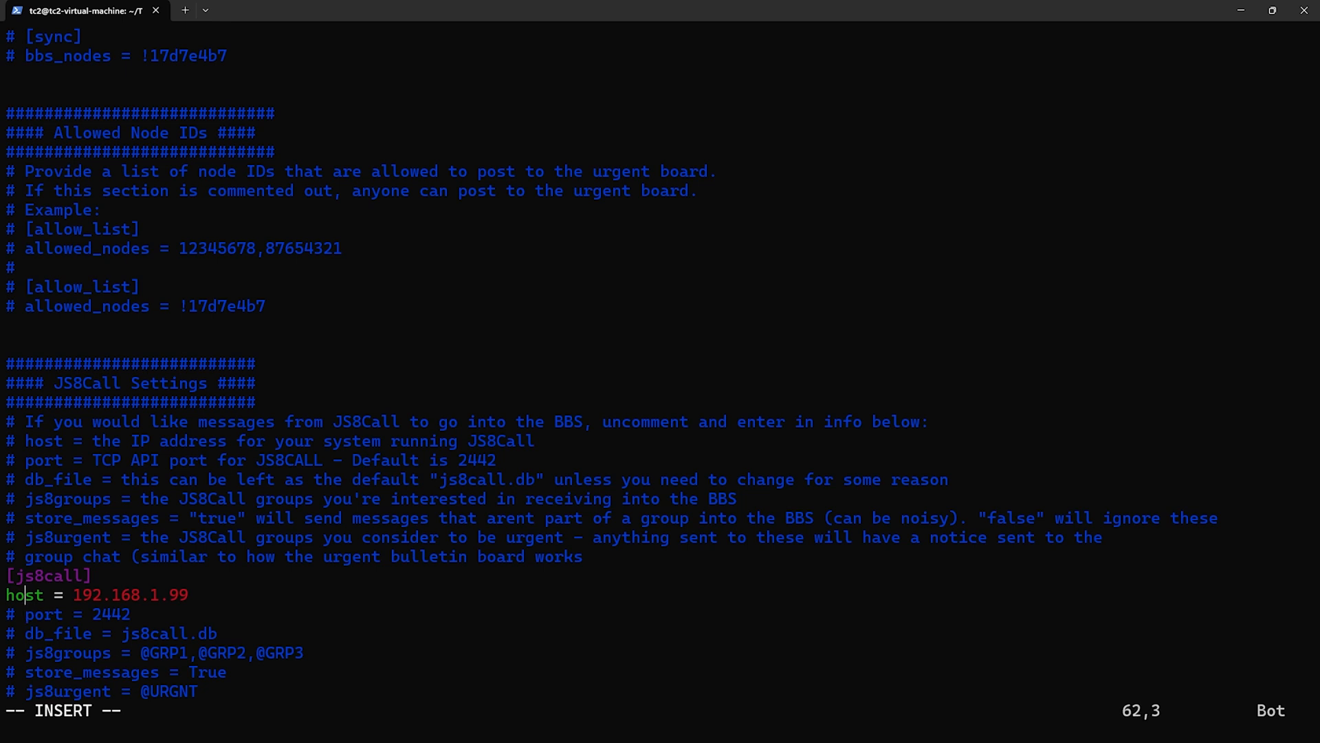
key(Down)
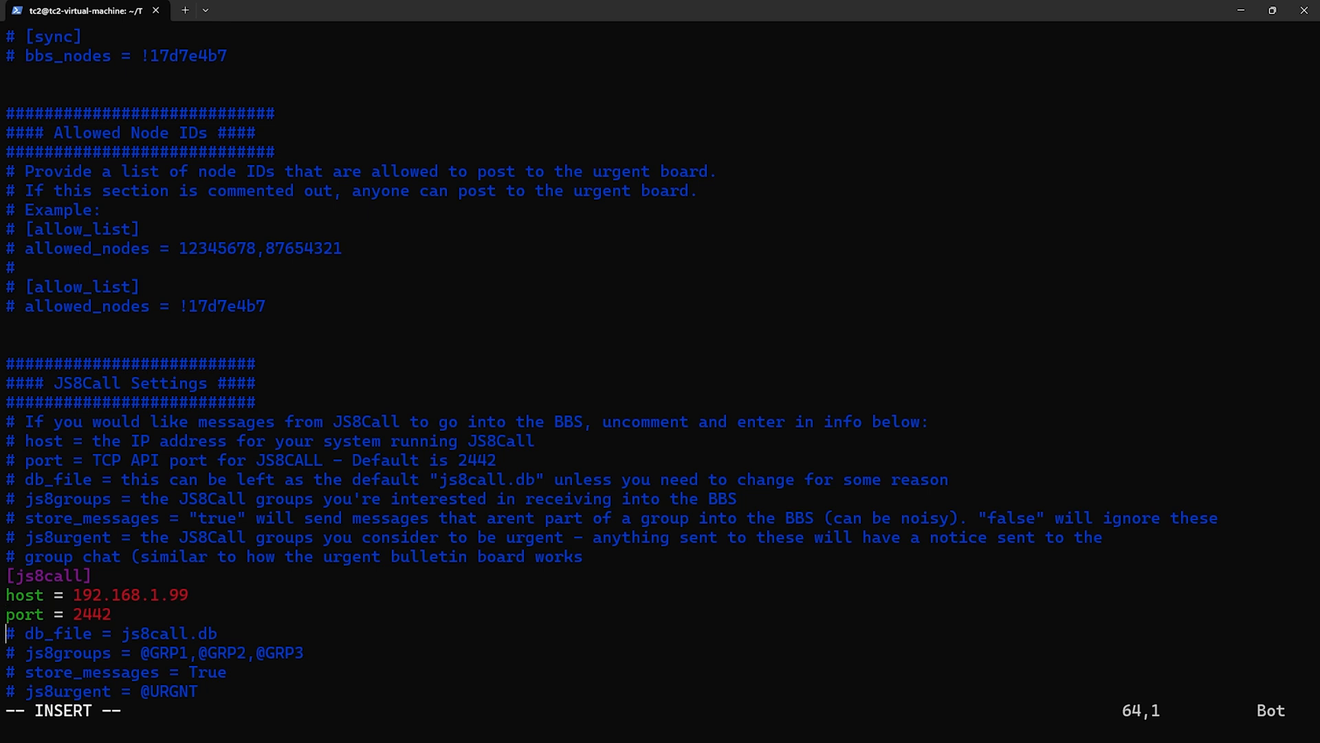
key(Right)
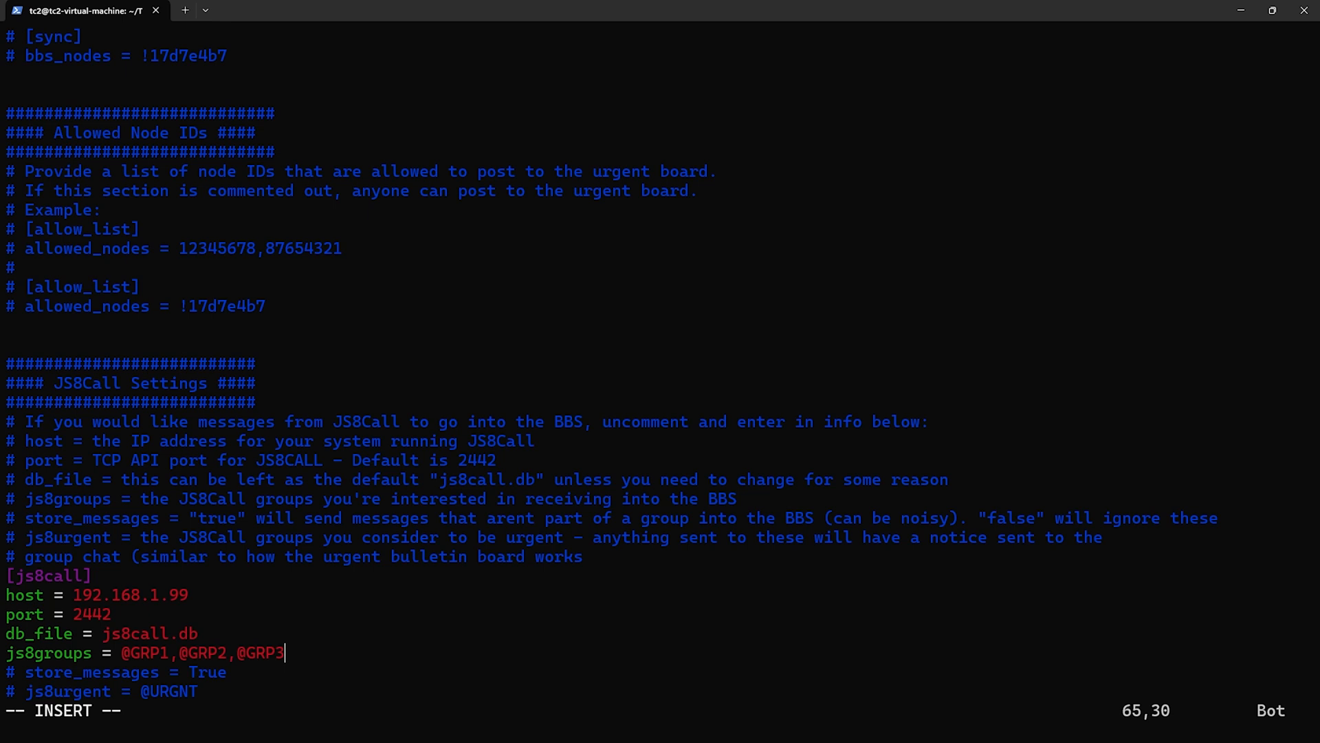
key(BackSpace)
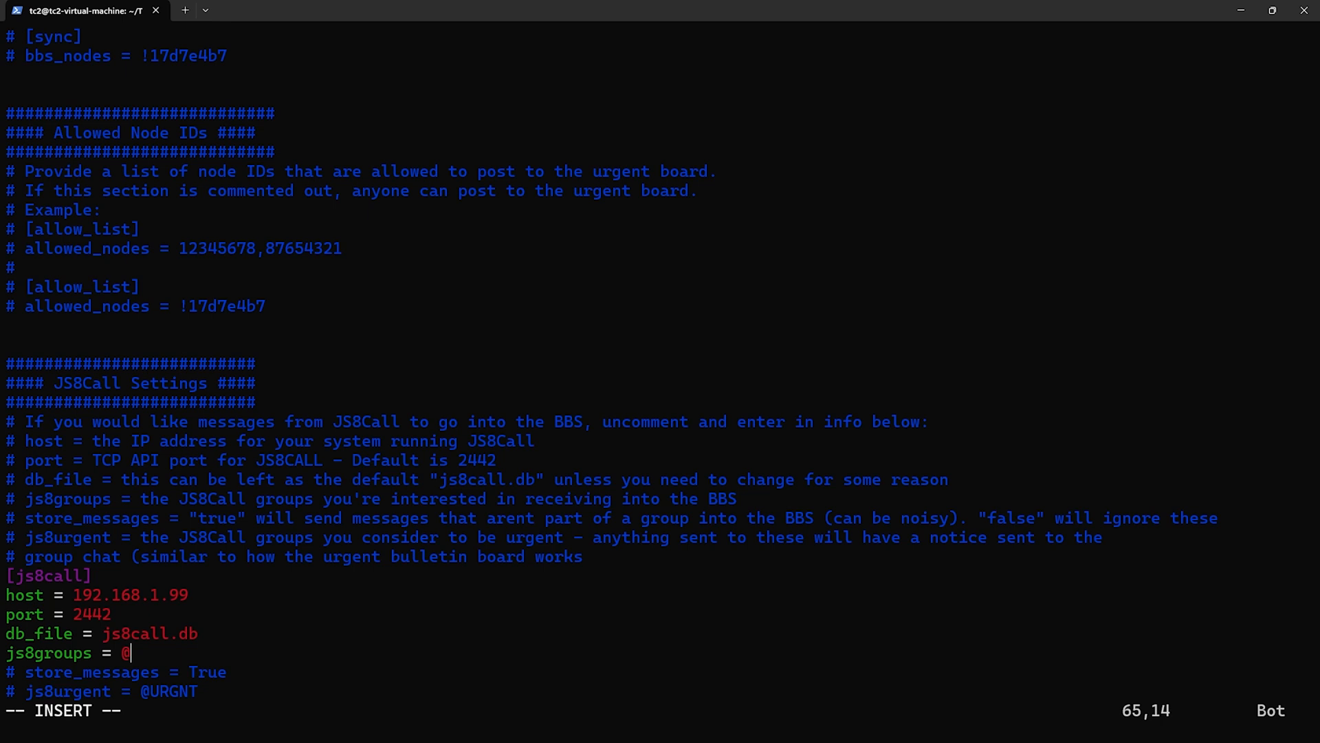
text(GHOS)
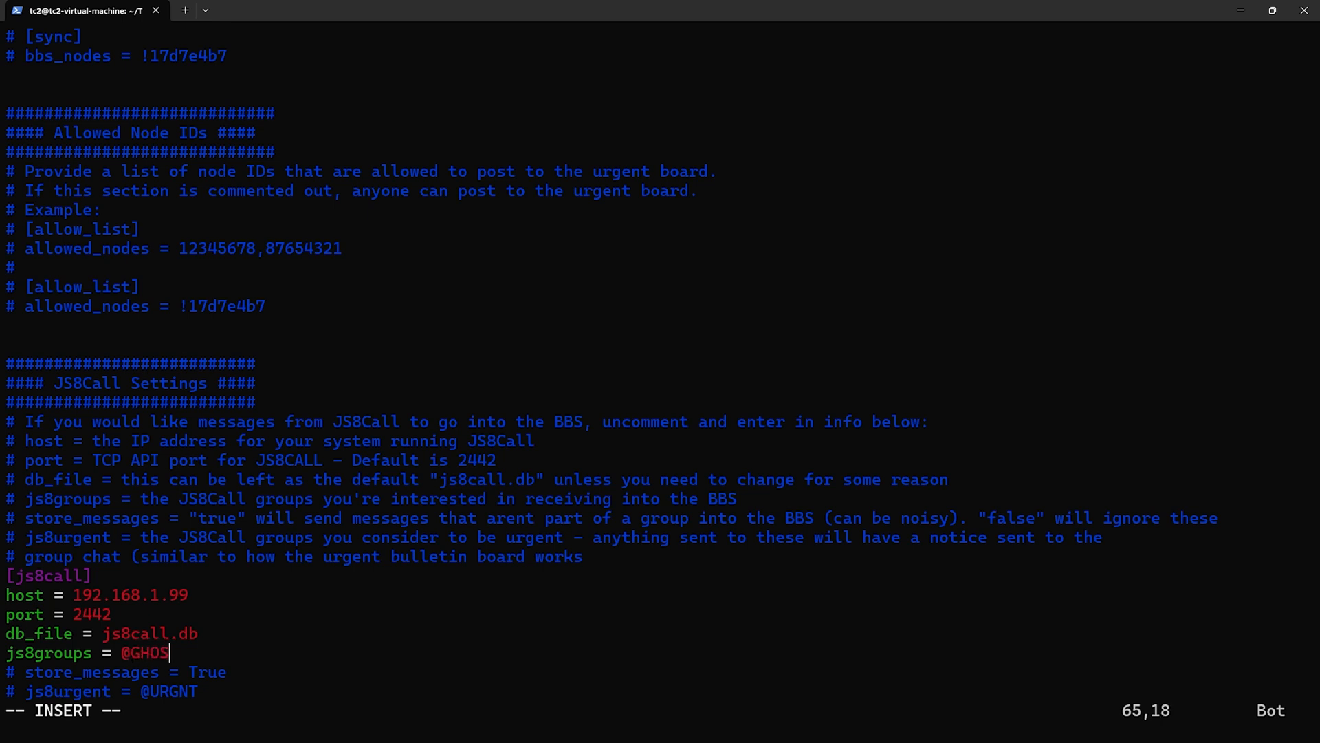
text(TNET)
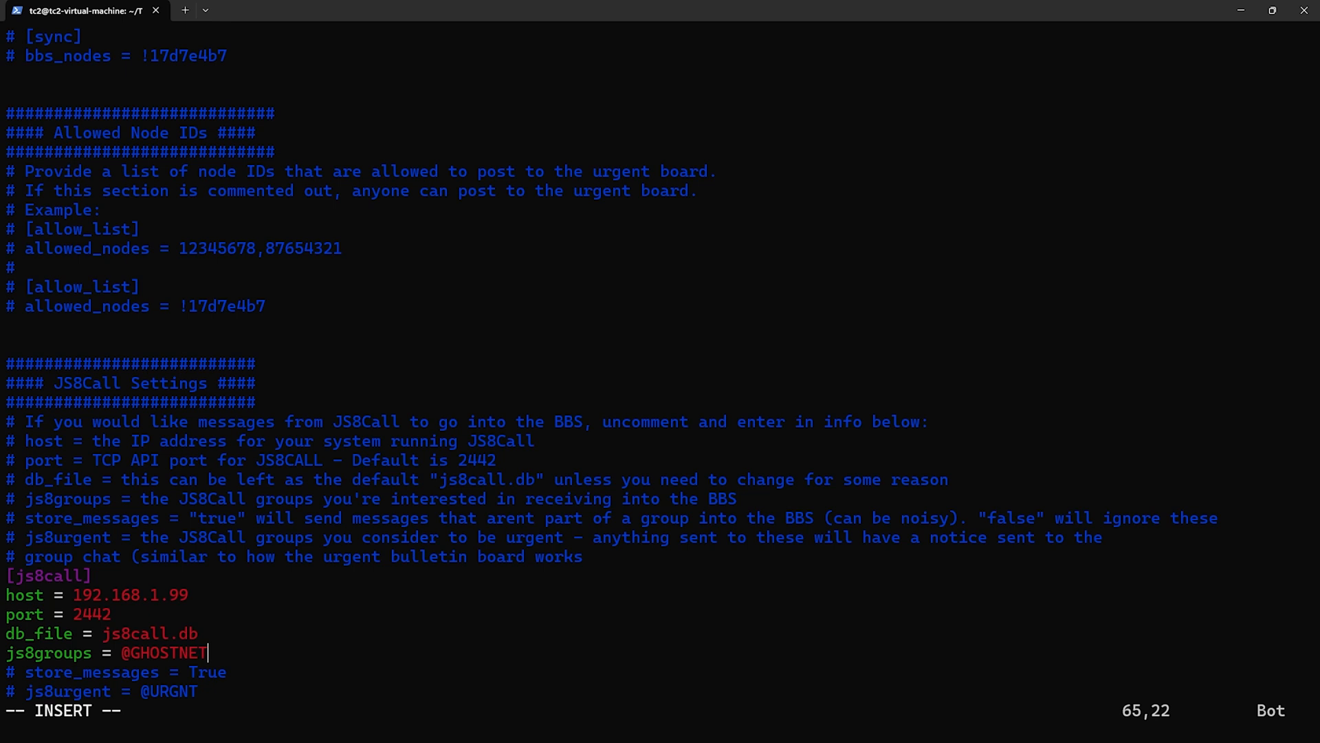
text(,)
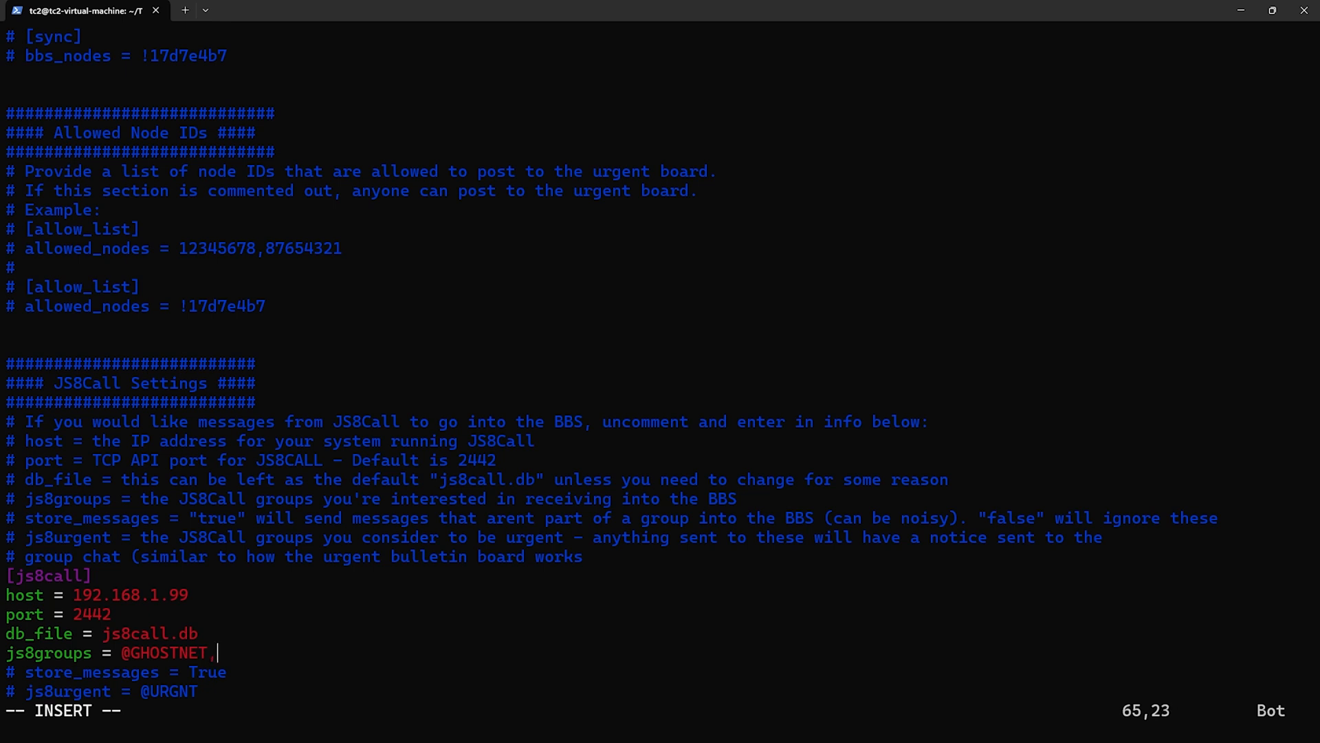
text(@TC2)
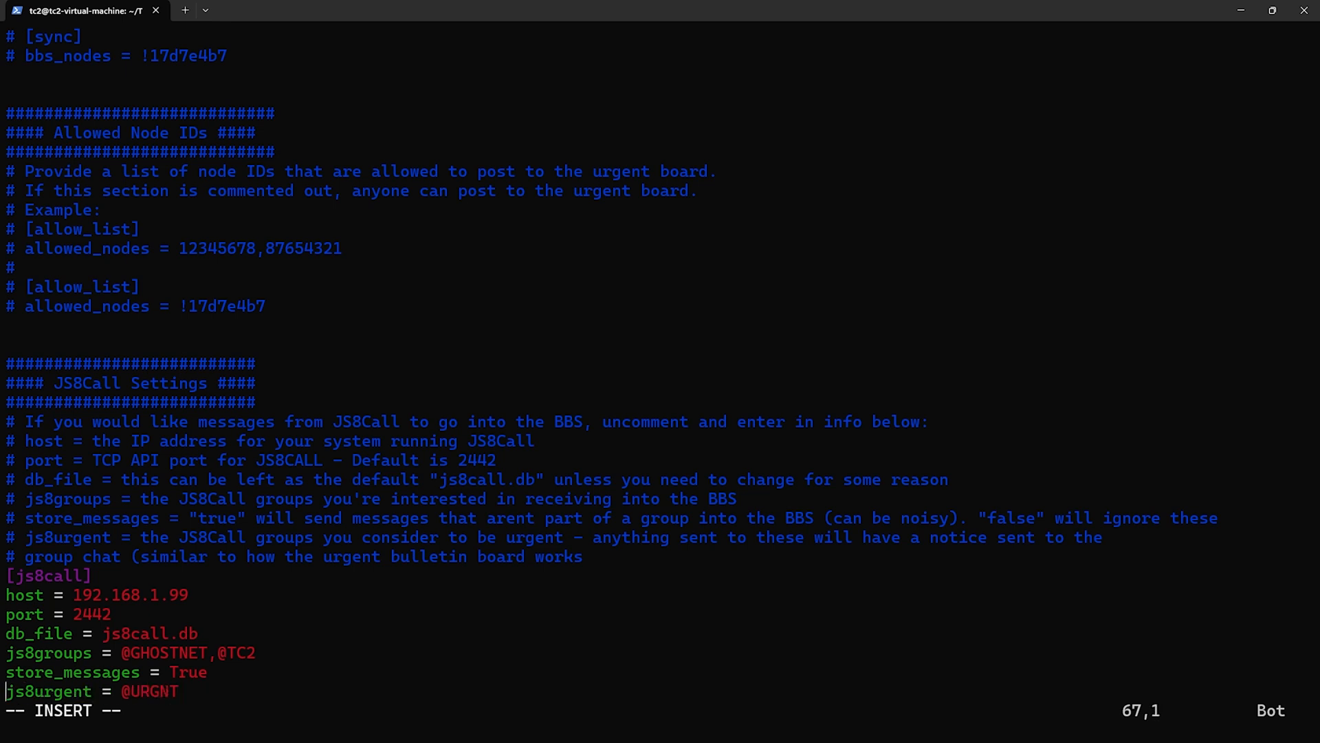
key(End)
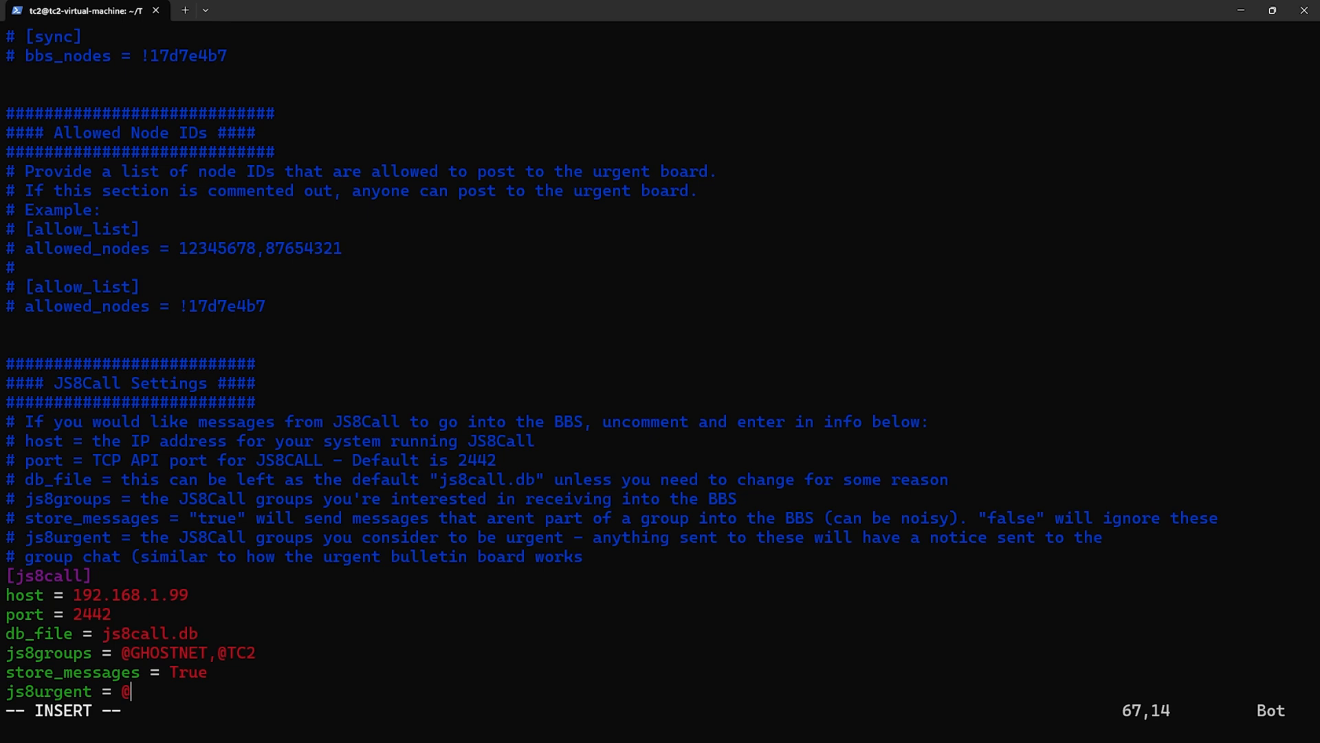
text(GST)
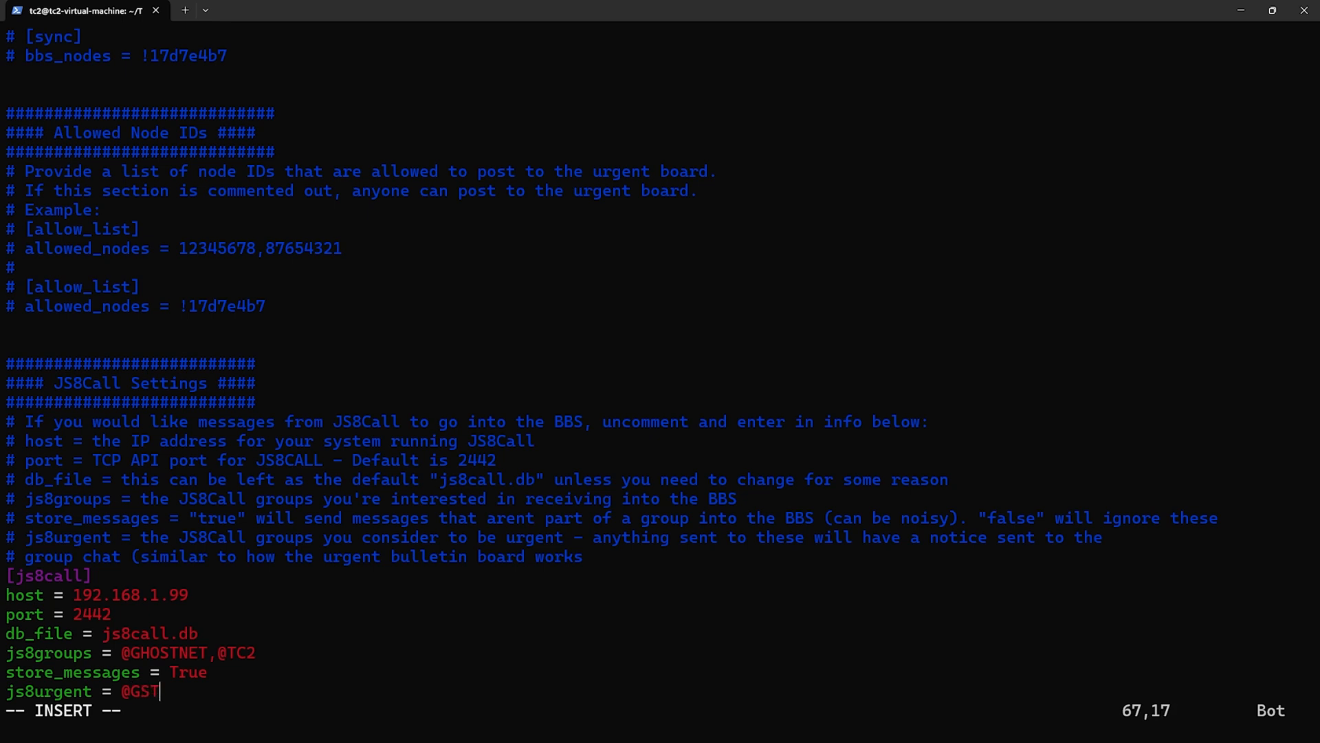
text(FLASH)
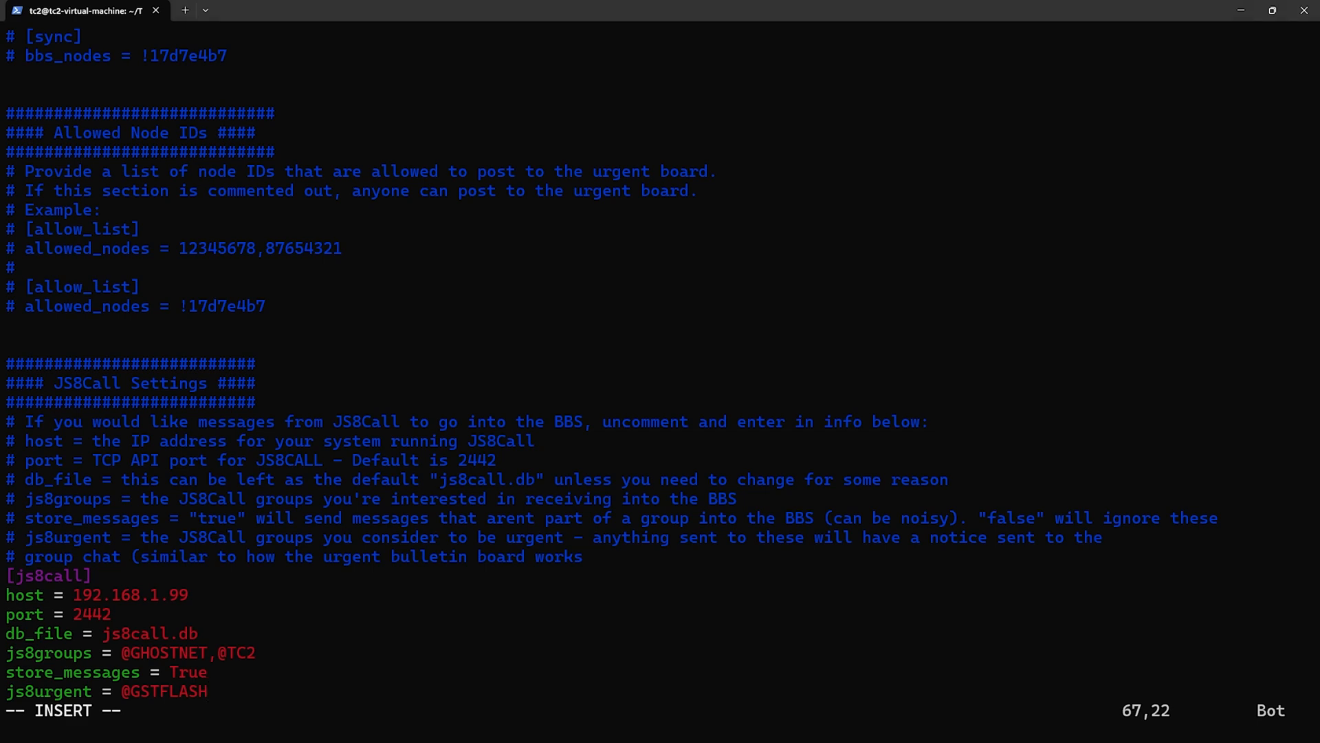
click(293, 722)
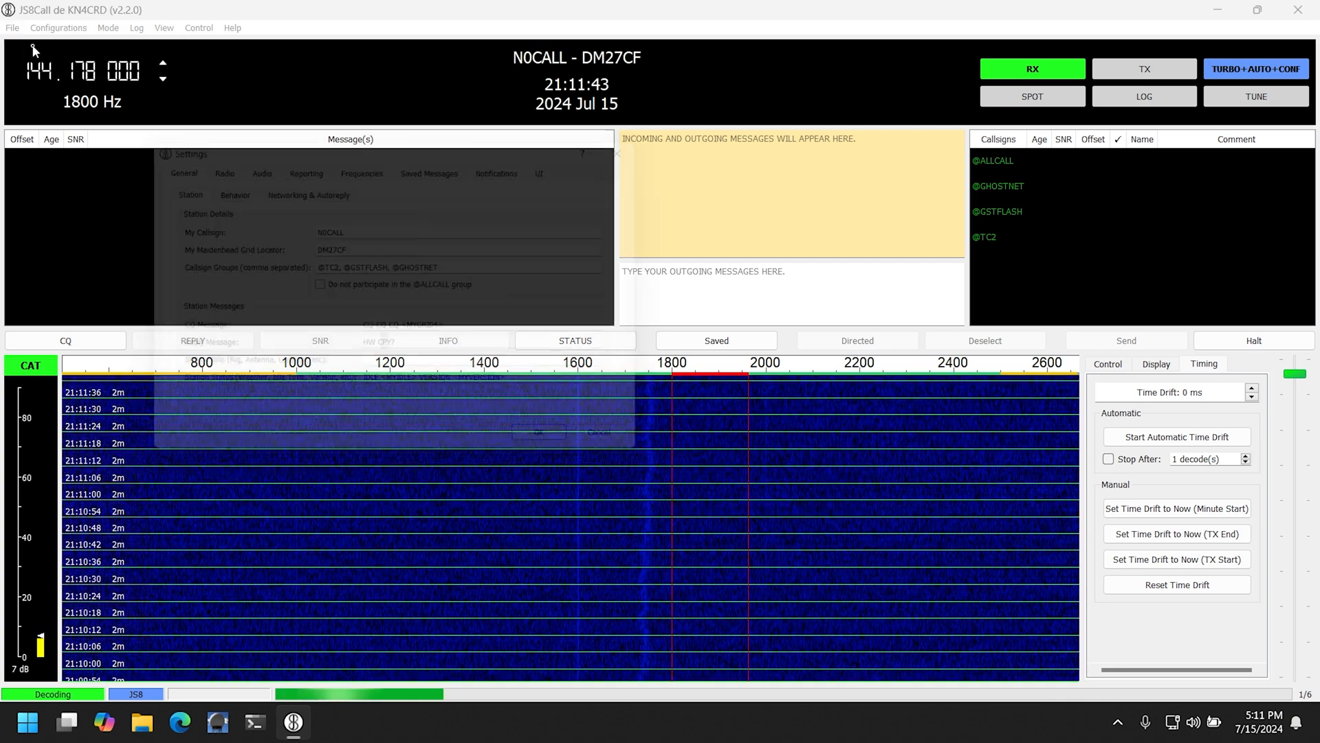
- In Reporting settings, allow APIs to set station info, check the hostname, set Max Connections 2 and save
click(300, 160)
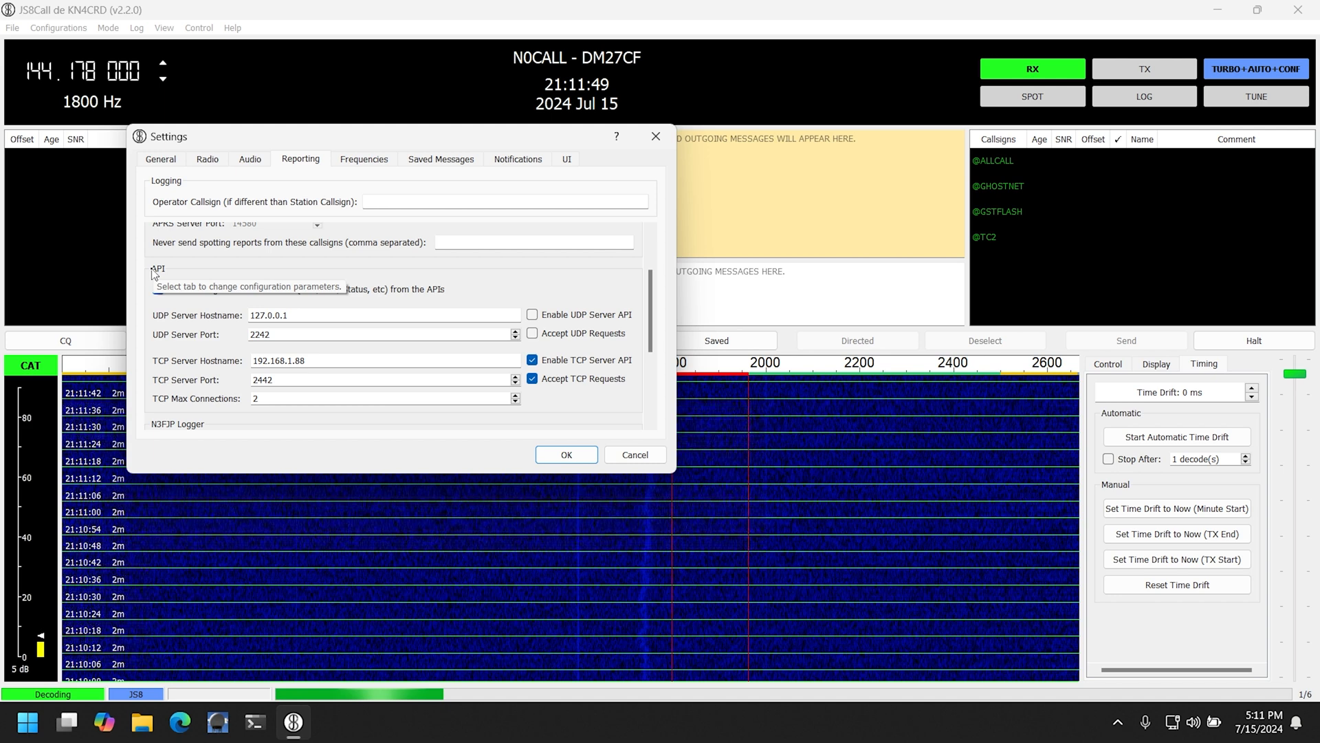
click(158, 288)
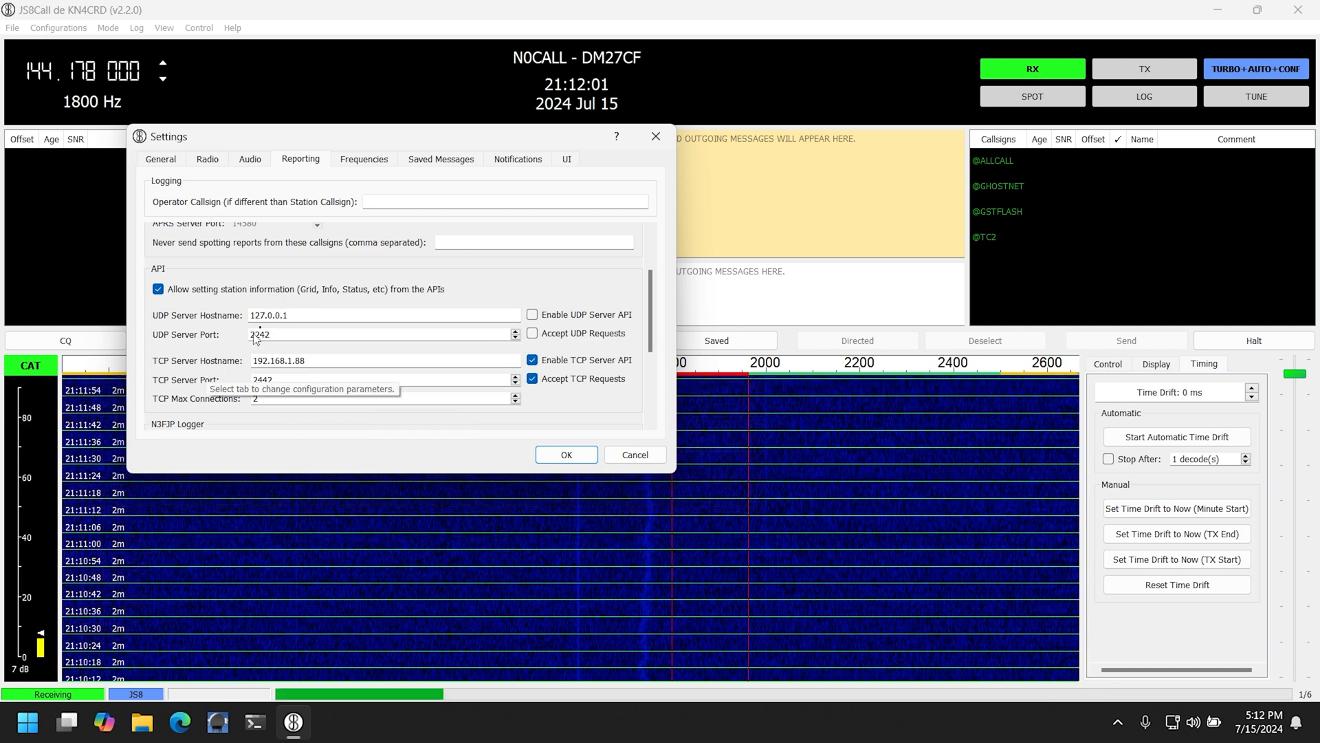
triple_click(269, 314)
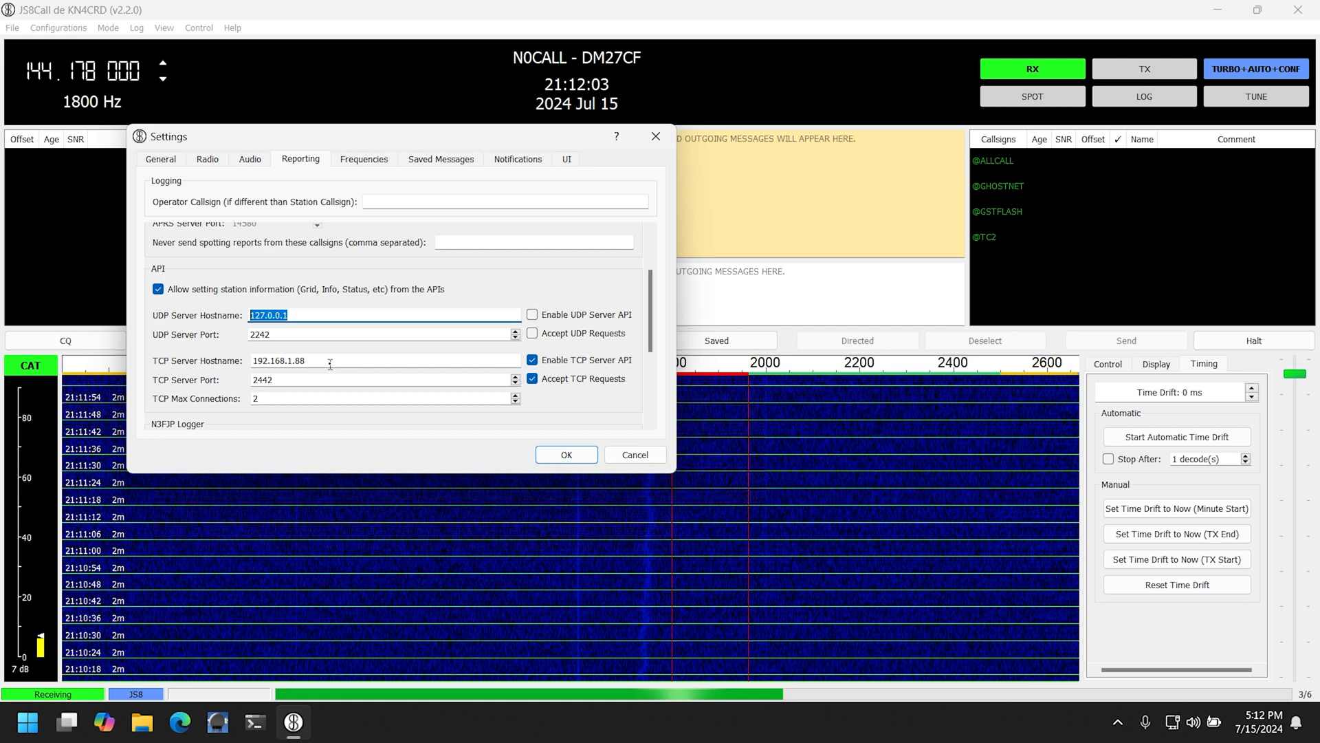
text(127.0.0.1)
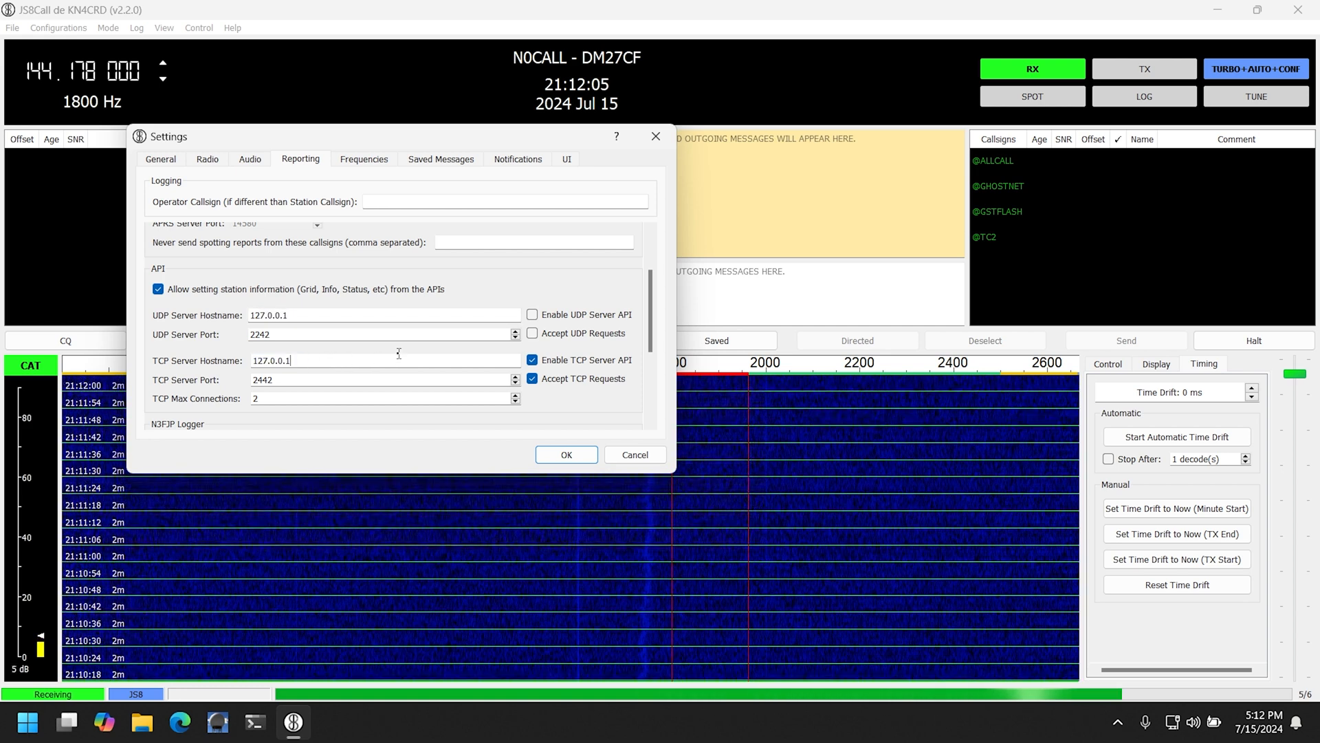
text(192.168.1.88)
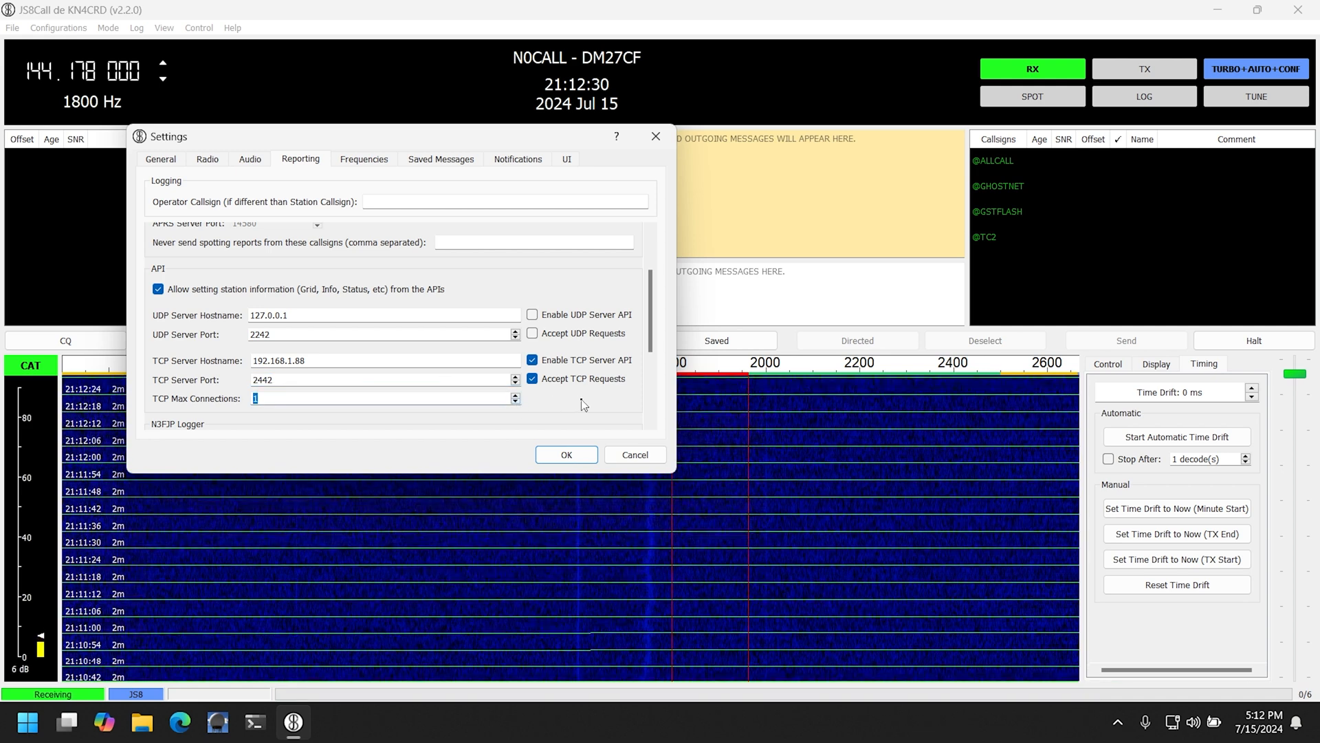
mouse_move(519, 403)
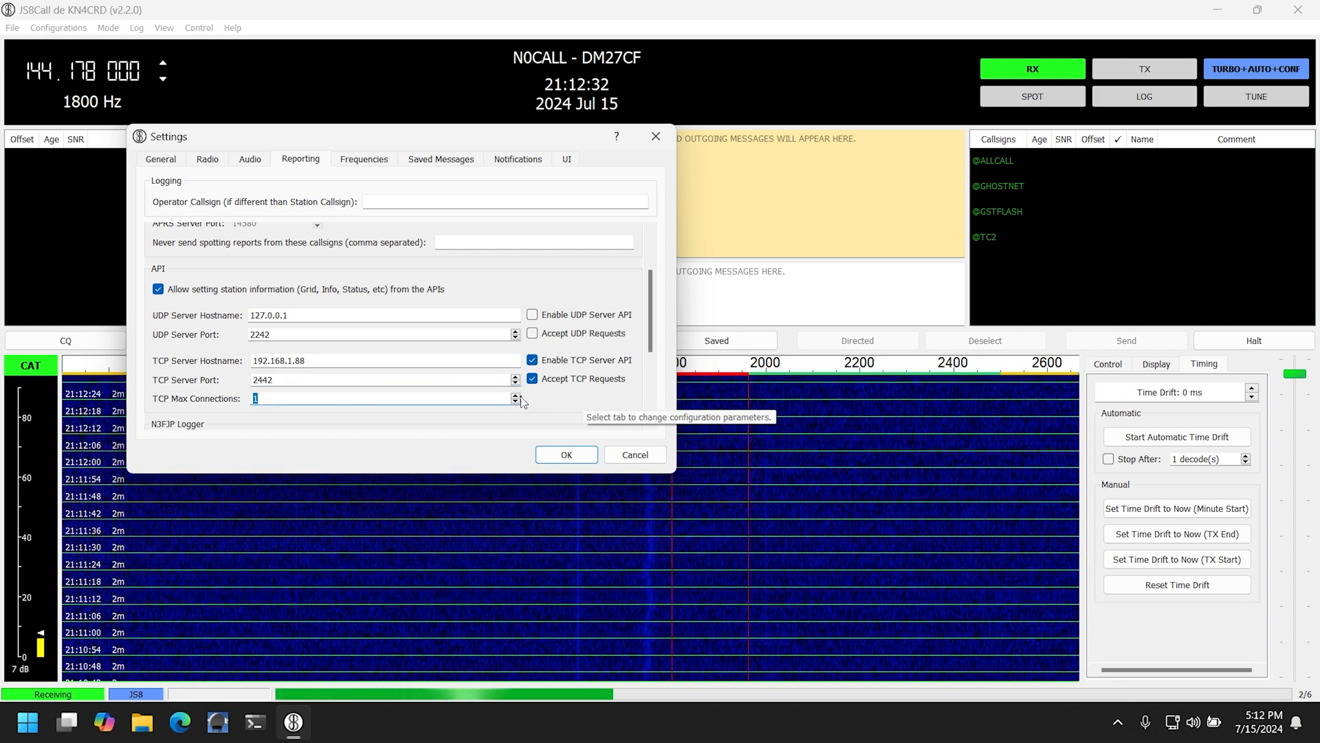
click(515, 395)
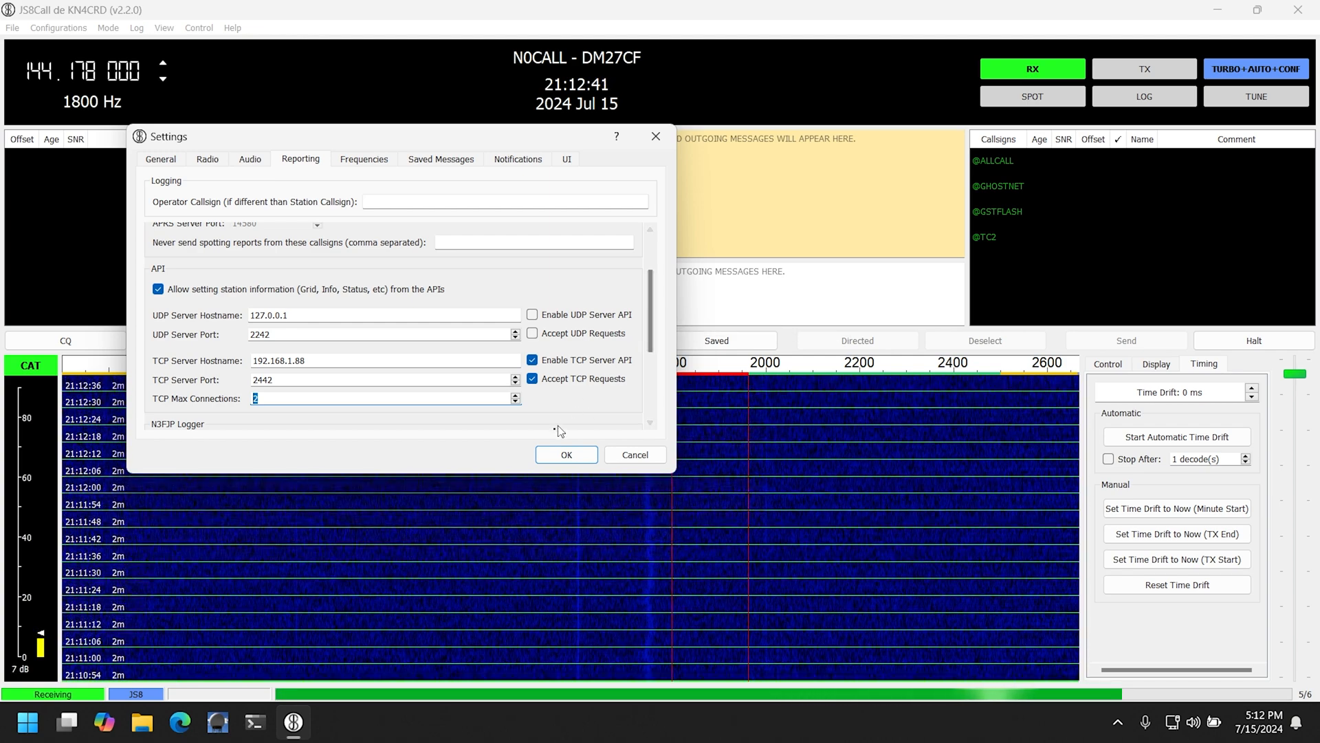
click(566, 456)
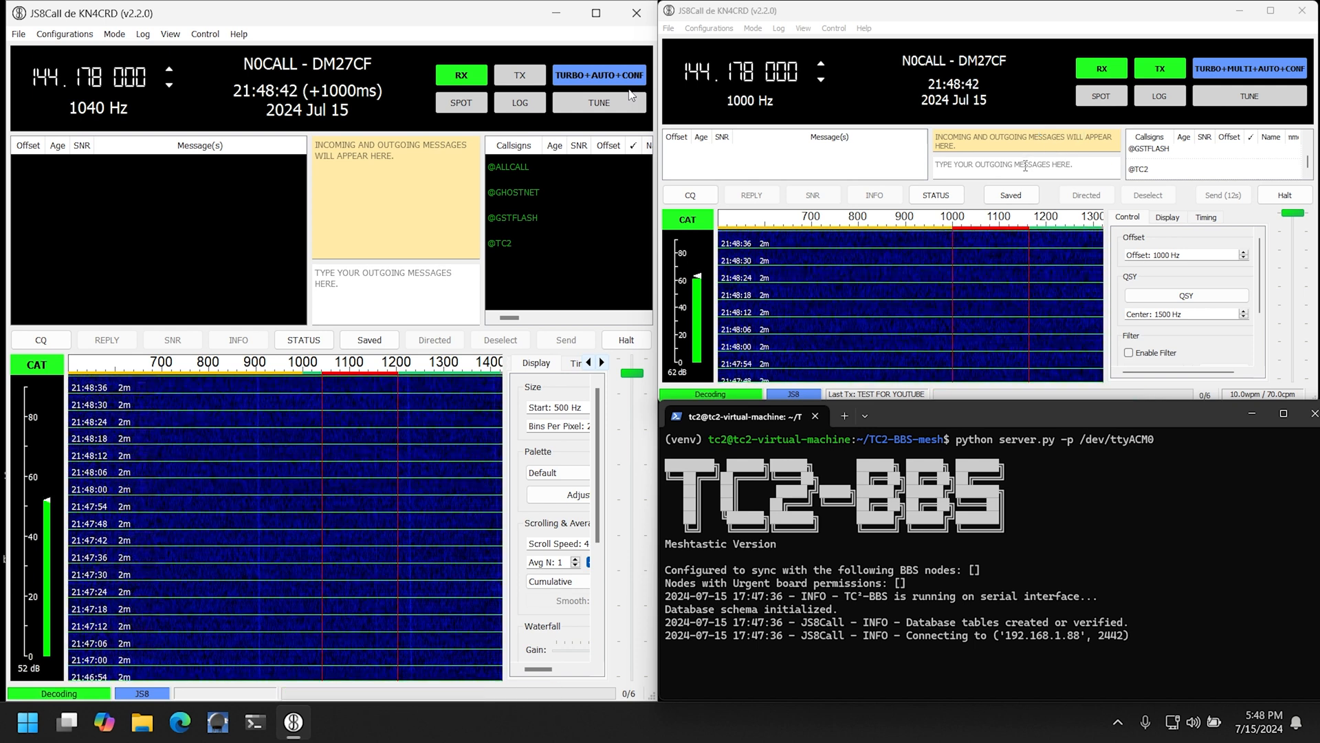
click(1161, 167)
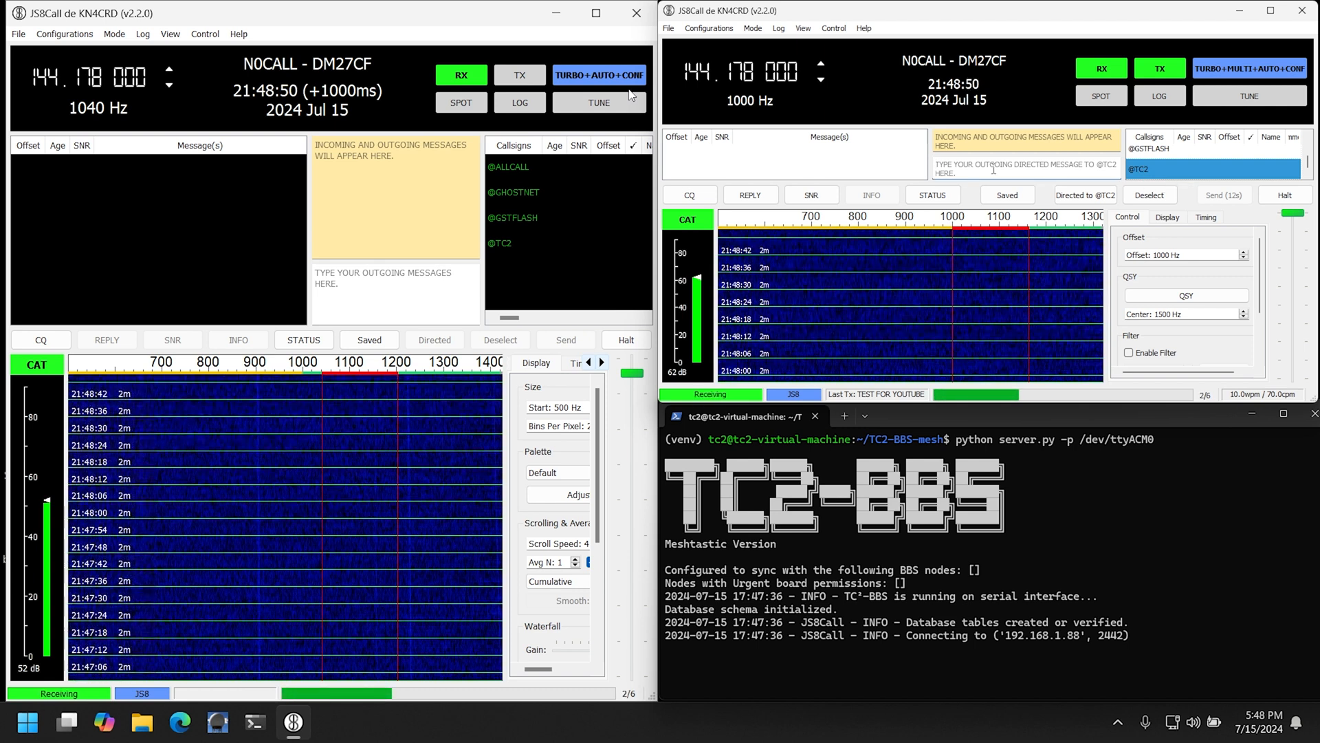
text(TEST FOR YOUTUBE)
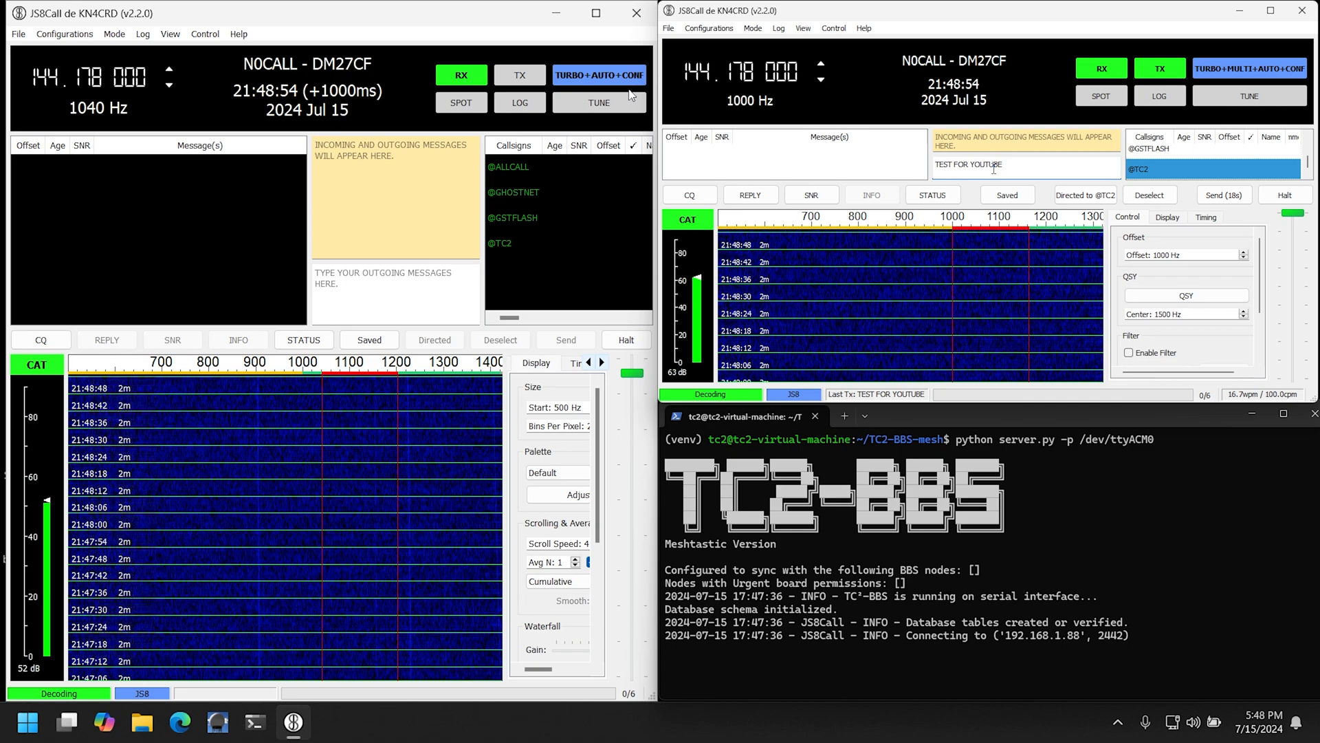
click(1223, 194)
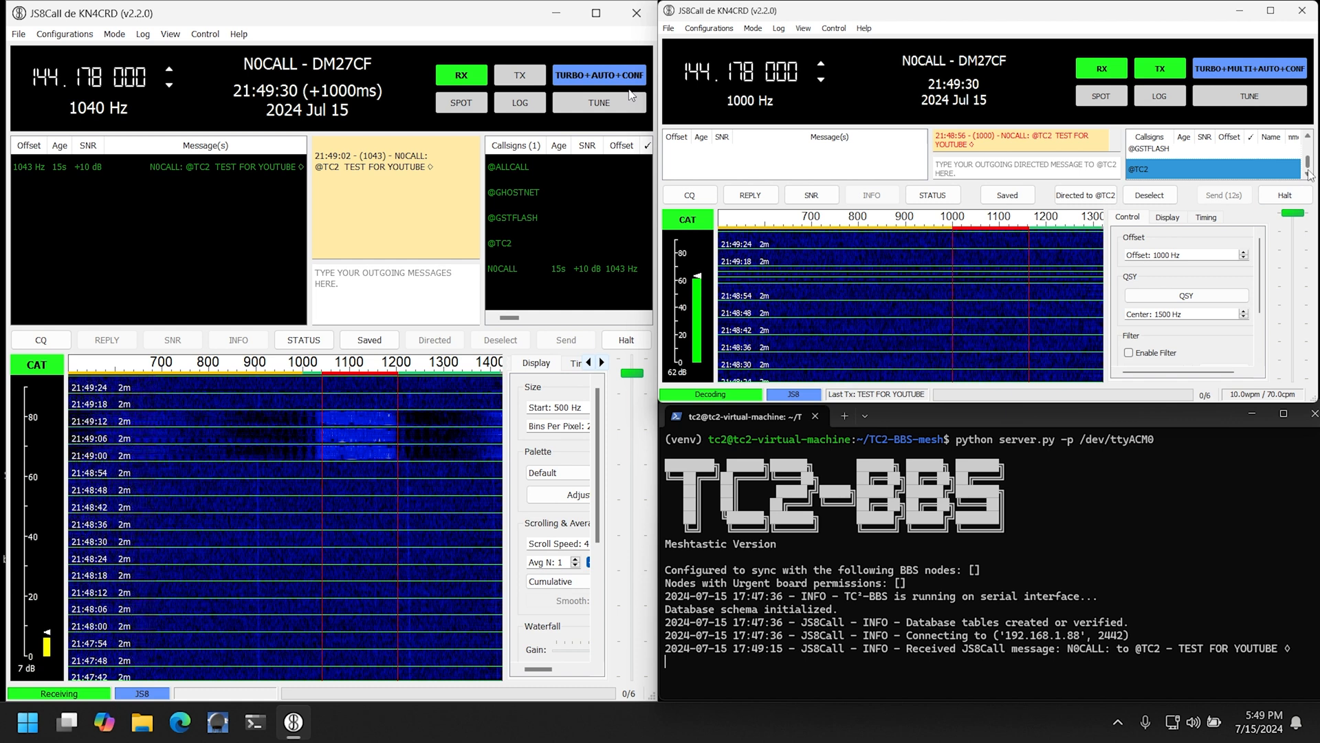
click(1150, 174)
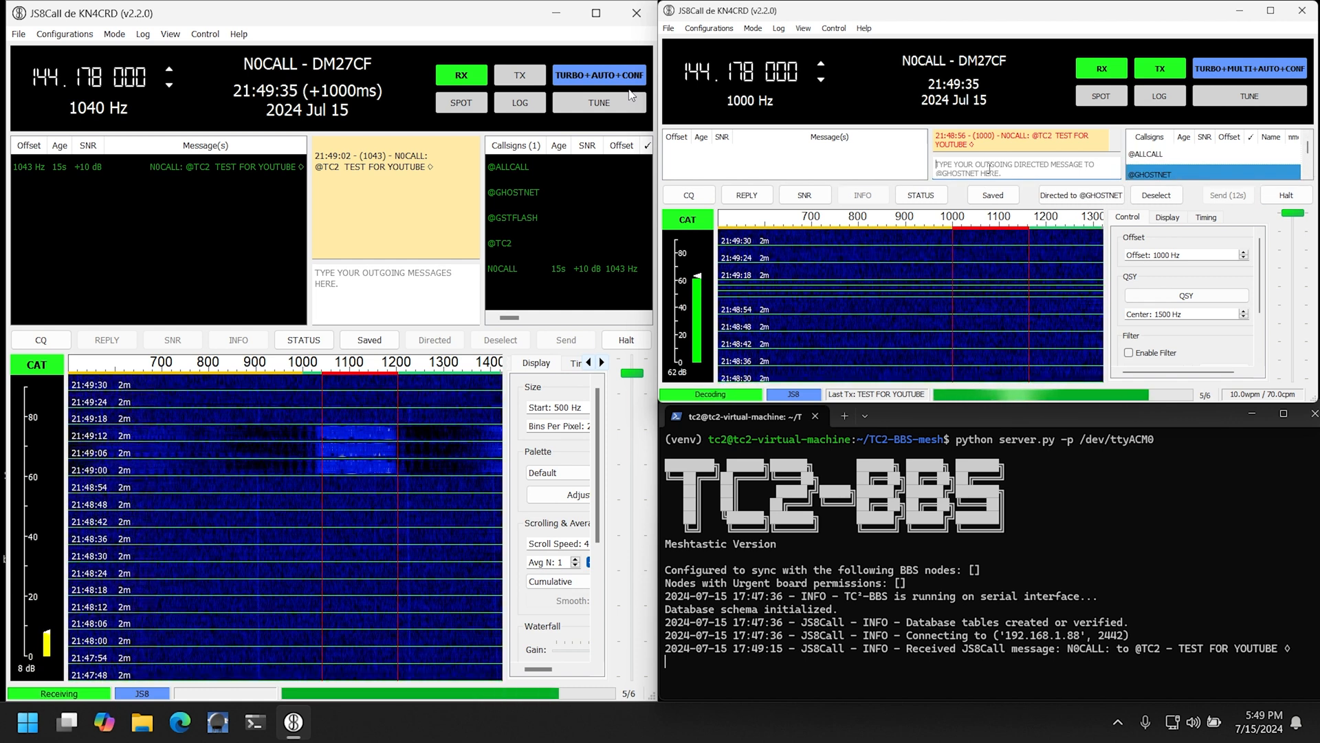
text(TE)
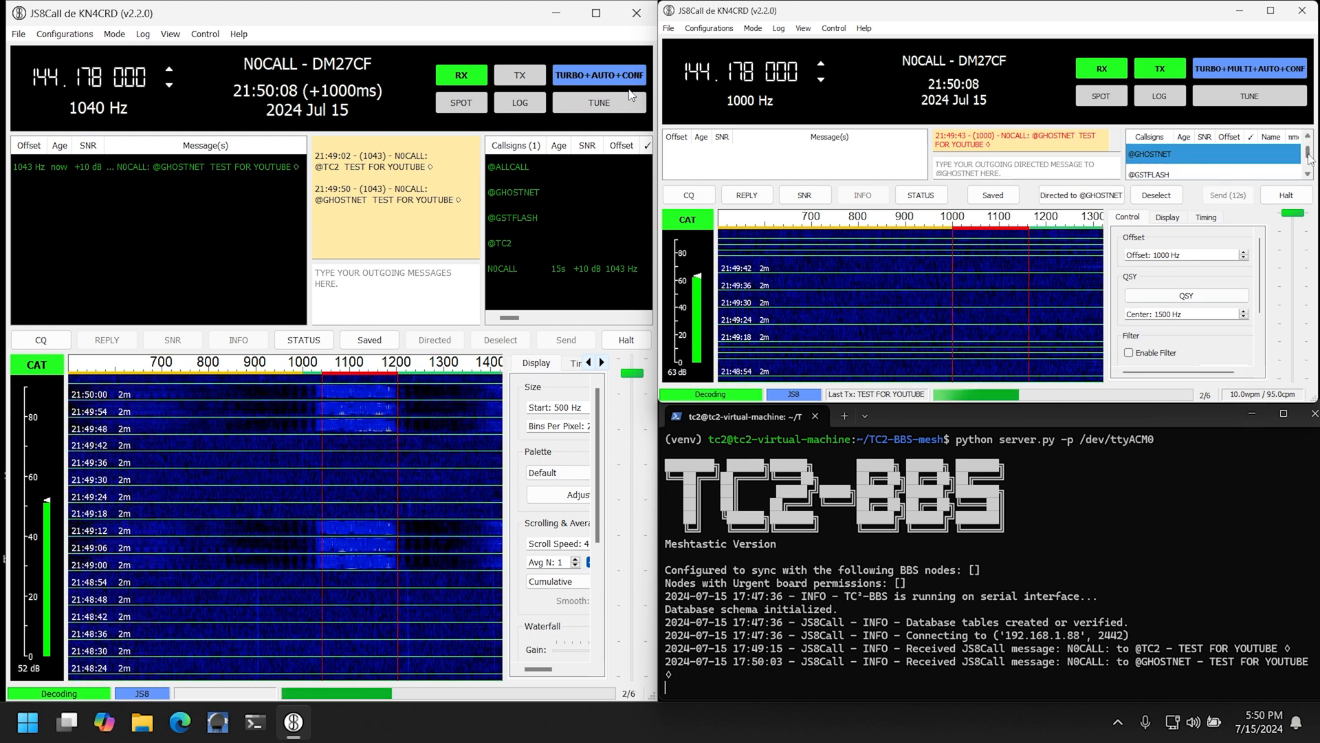
click(1179, 154)
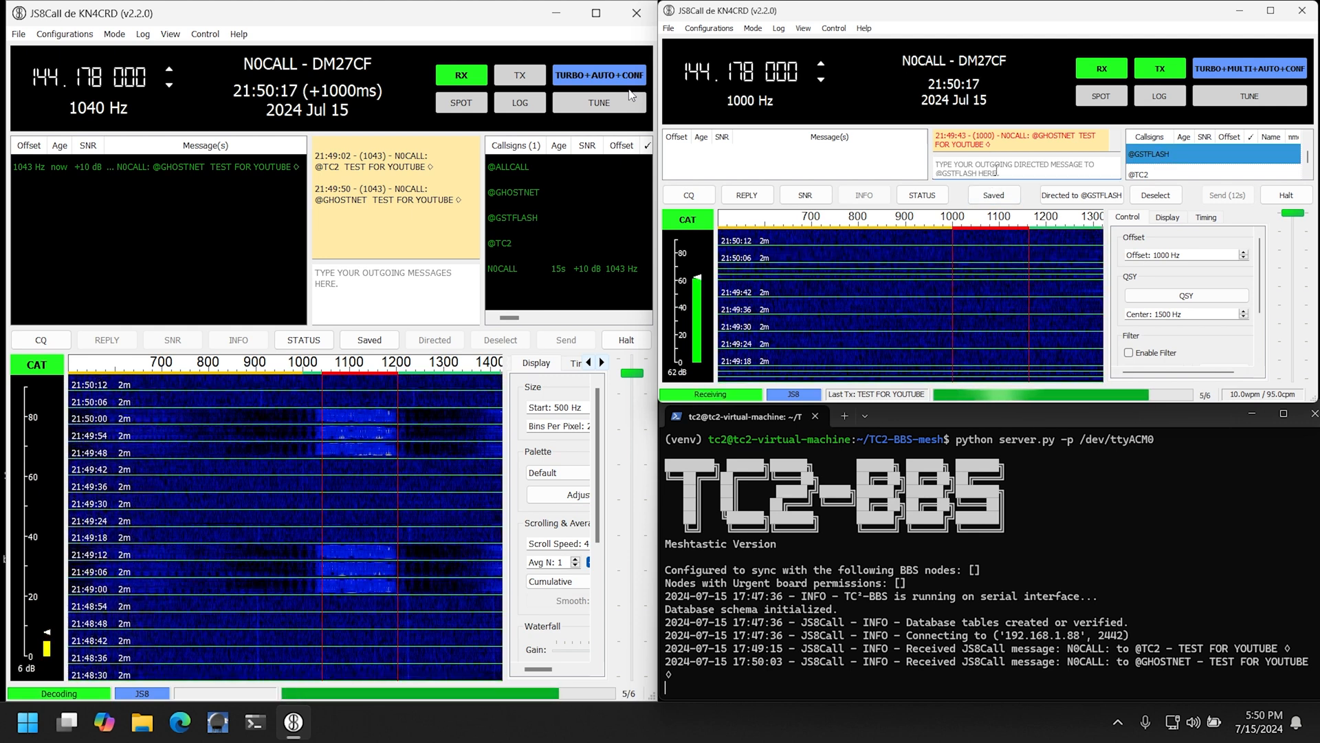
text(URGENT MESSAGE TEST)
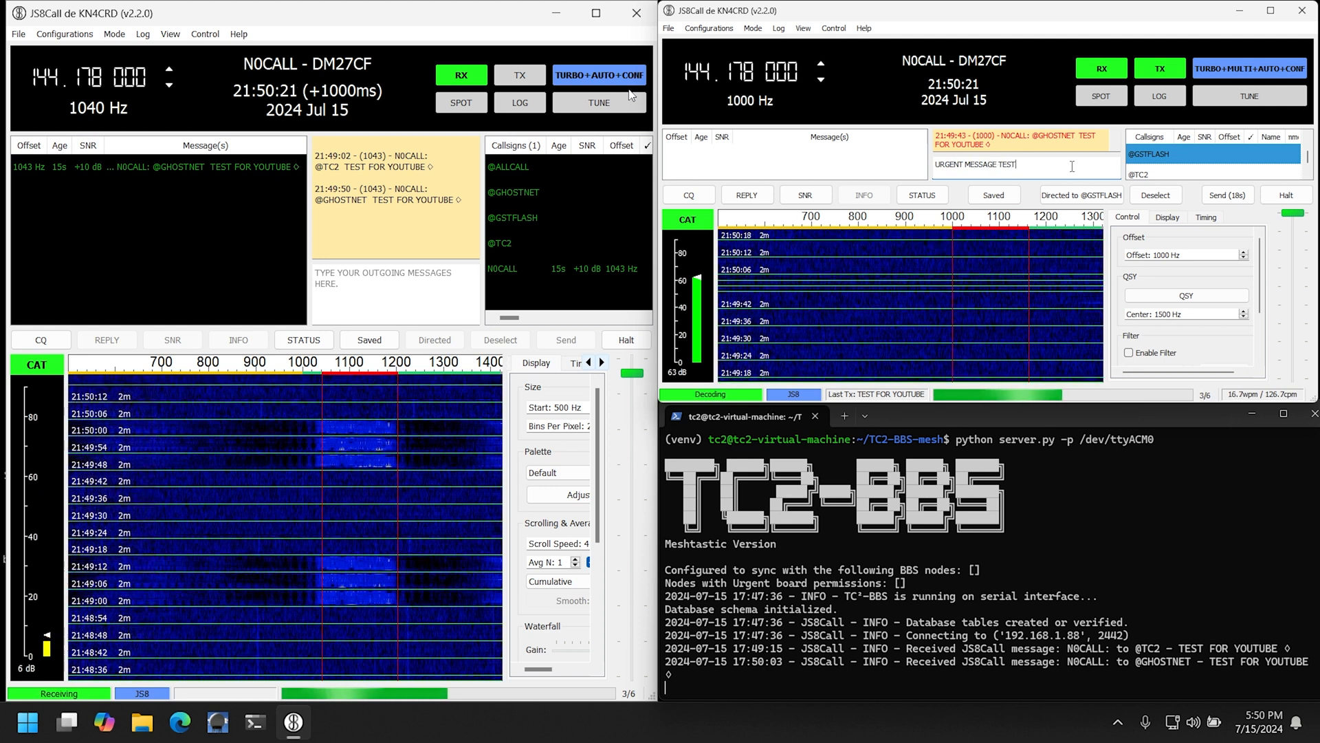
click(1225, 194)
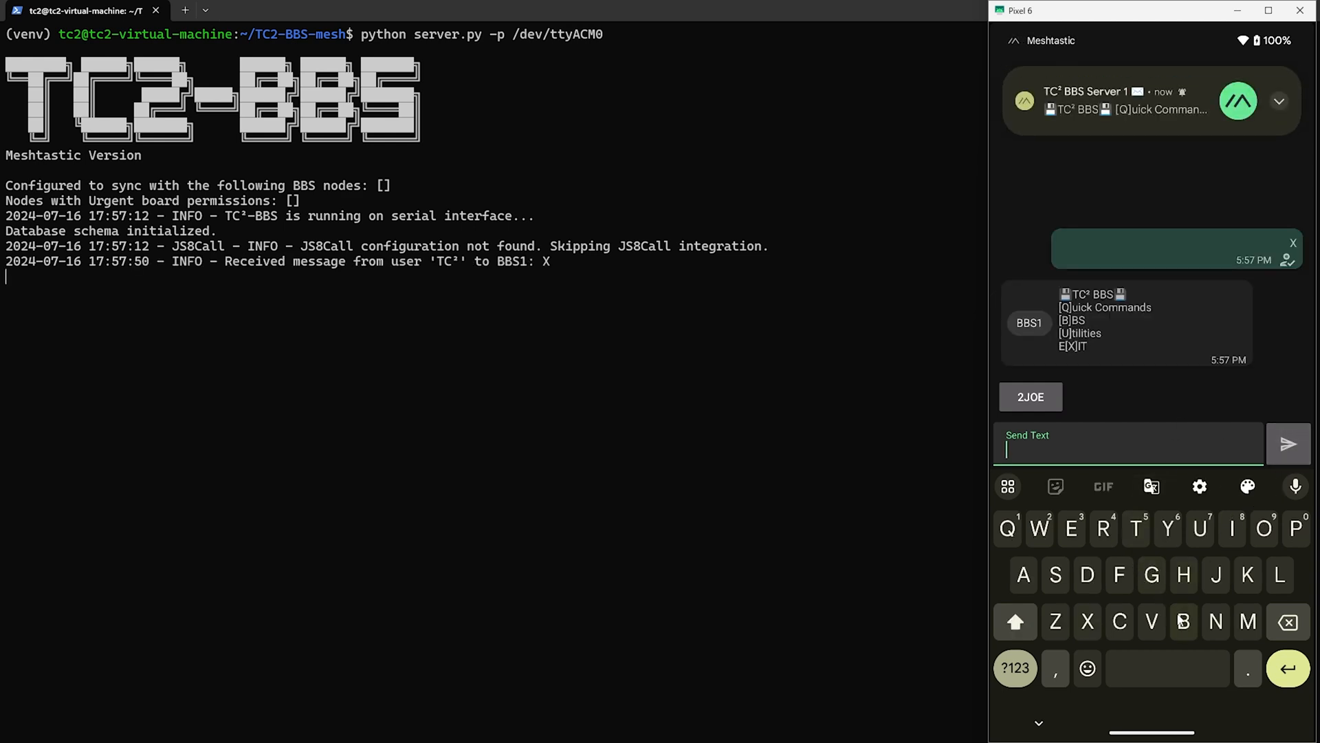
- Send B, J and G in the TC2 BBS chat to reach the JS8Call group messages list
click(1287, 444)
text(J)
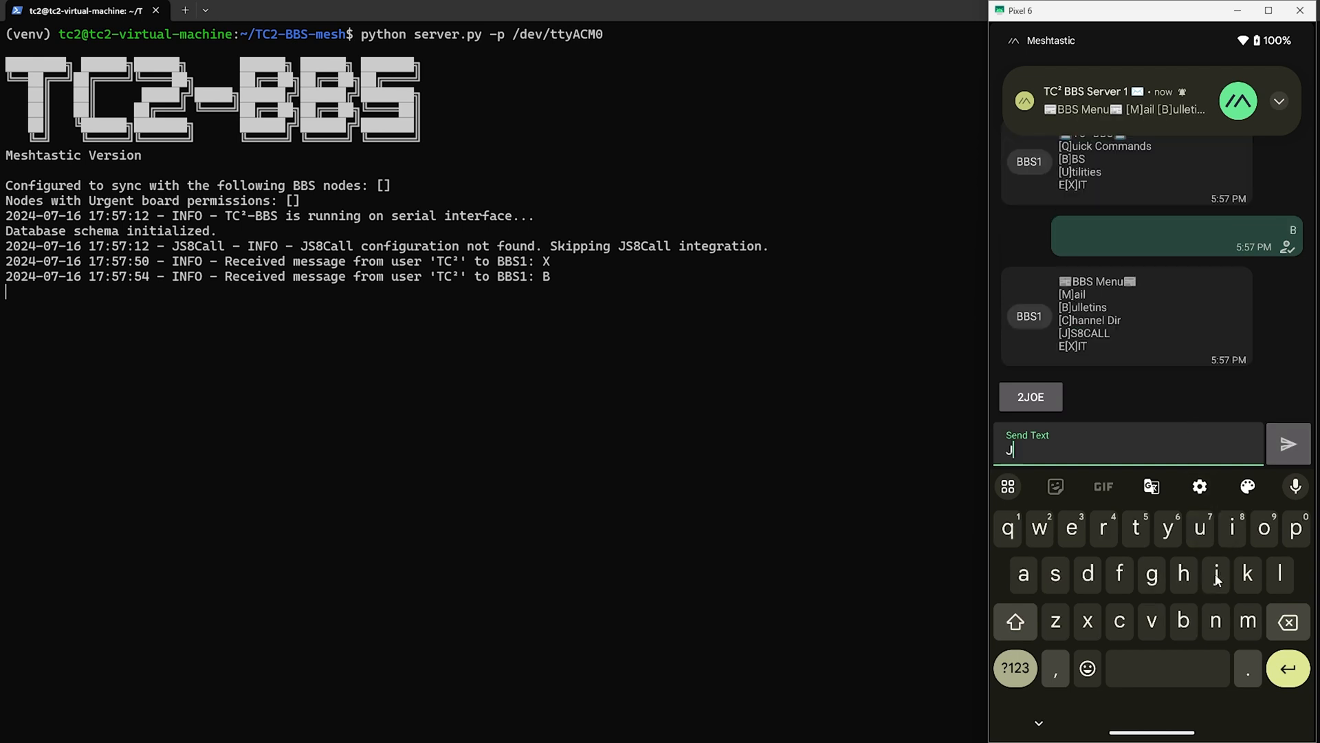
click(1287, 445)
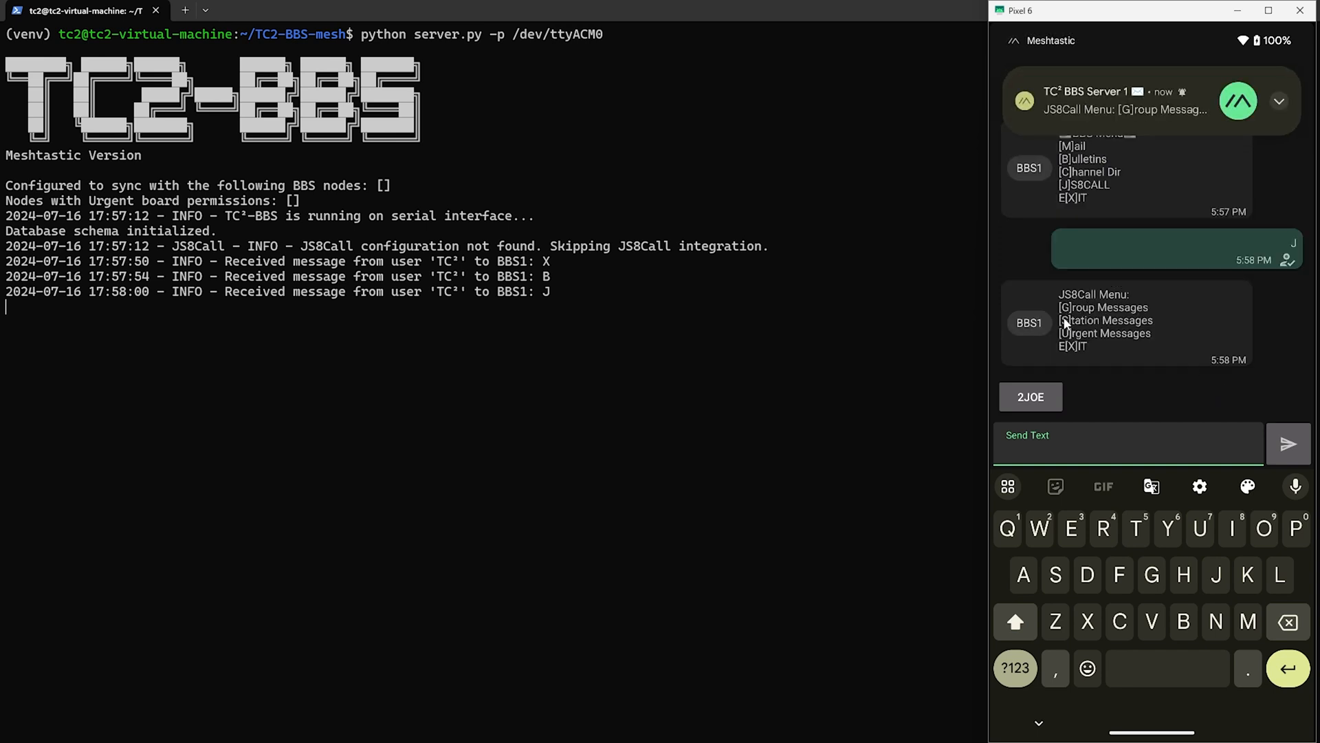
mouse_move(1098, 338)
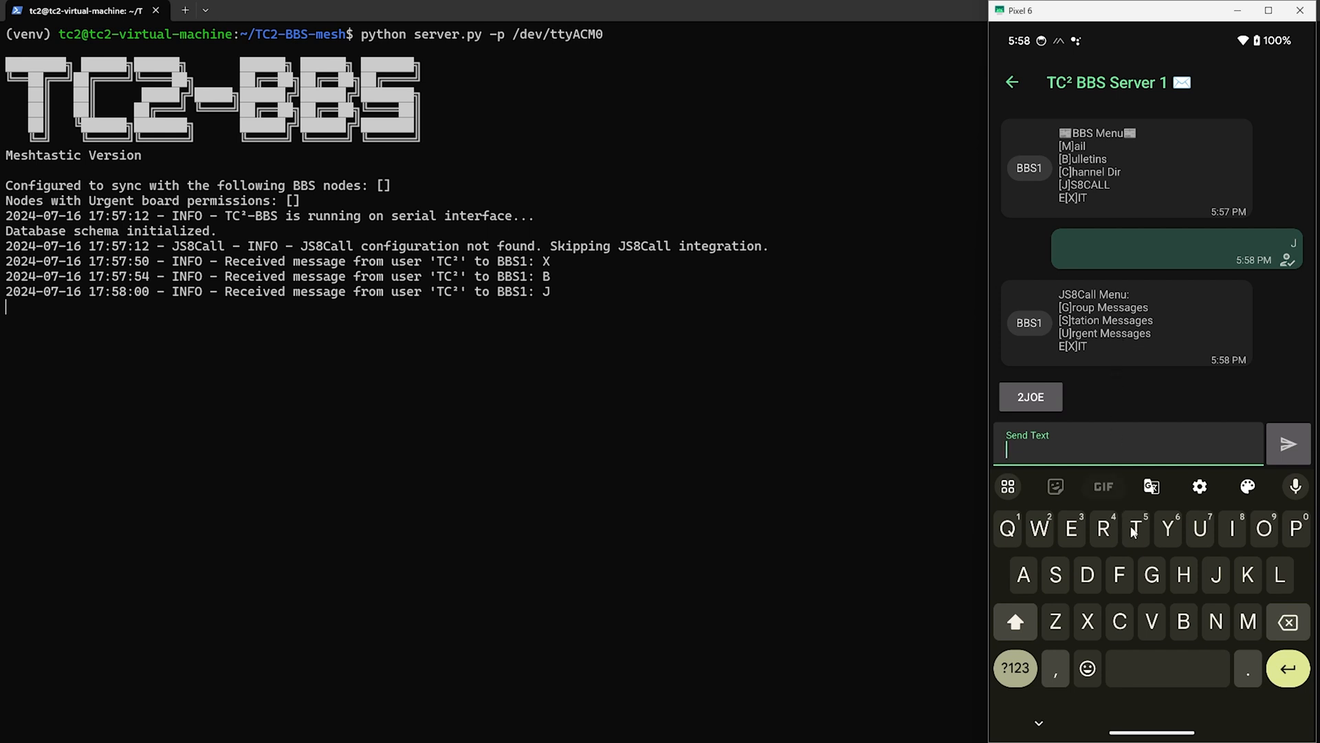
click(1287, 444)
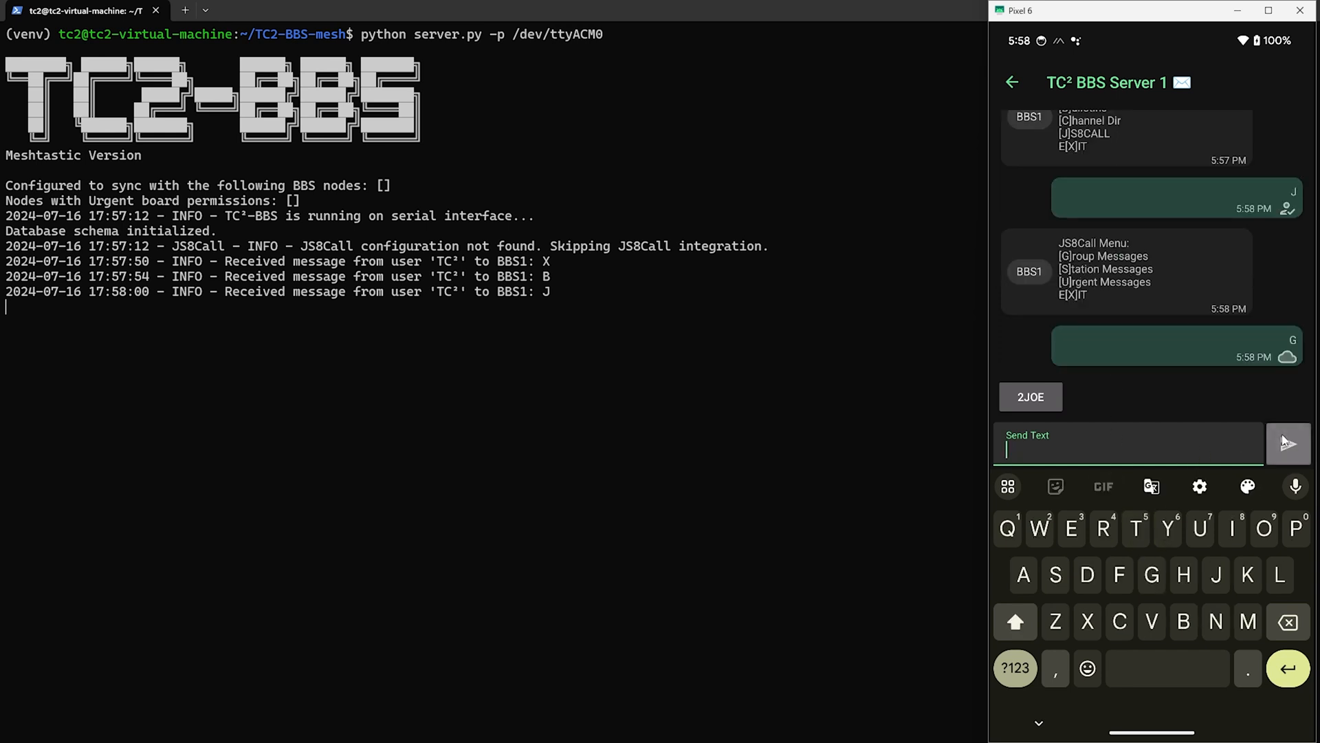
click(1287, 443)
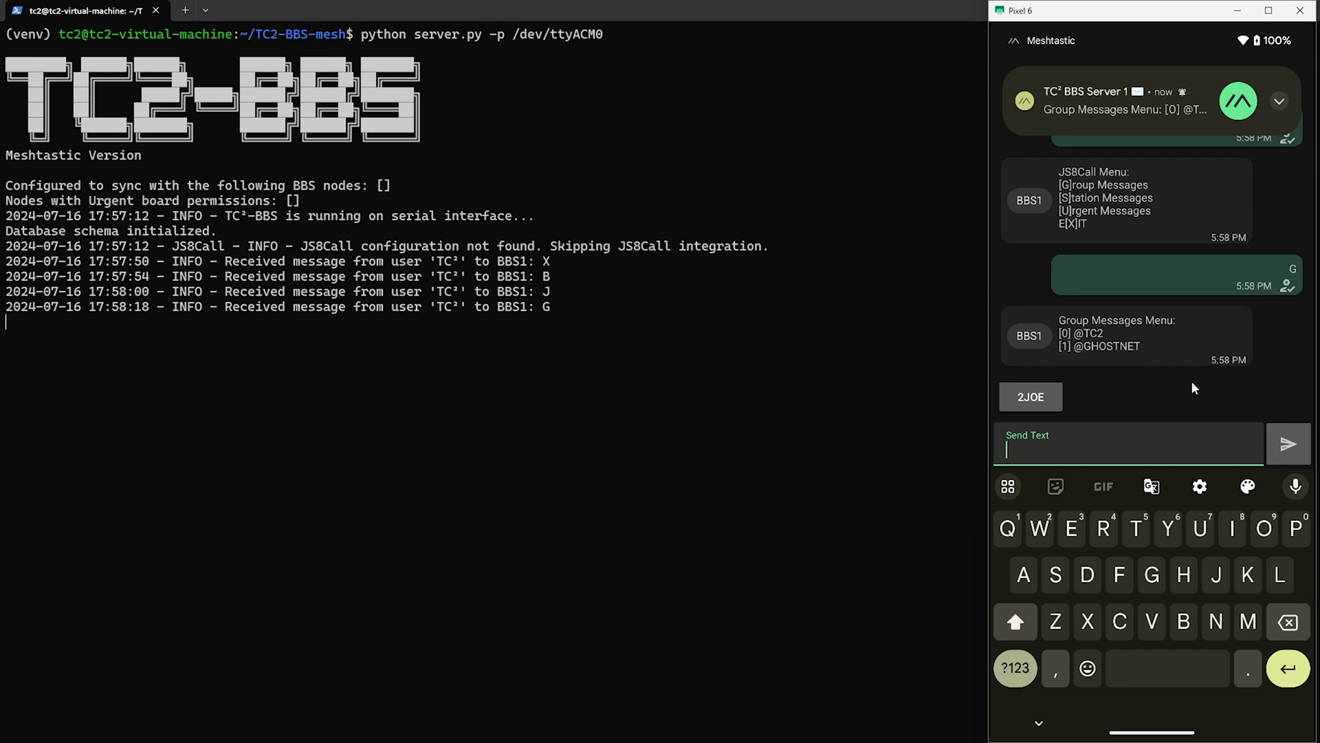
mouse_move(1112, 376)
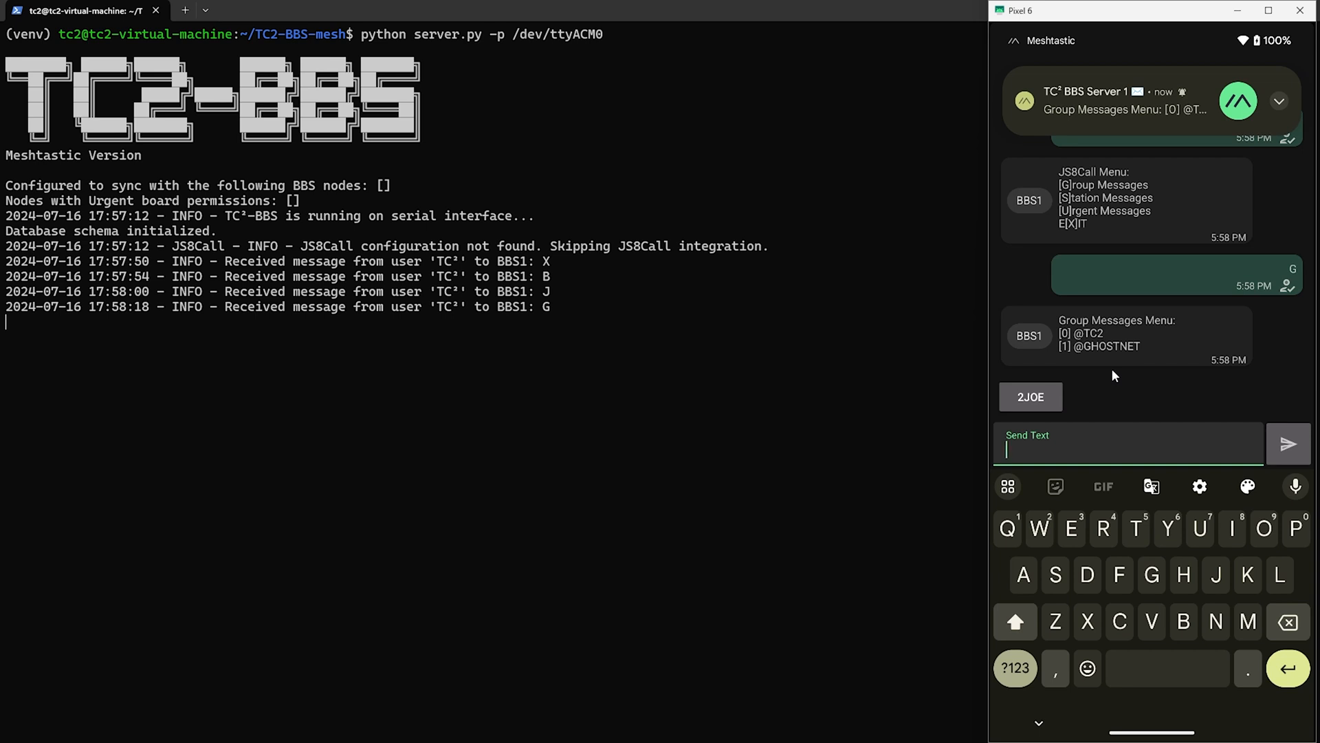
click(1142, 100)
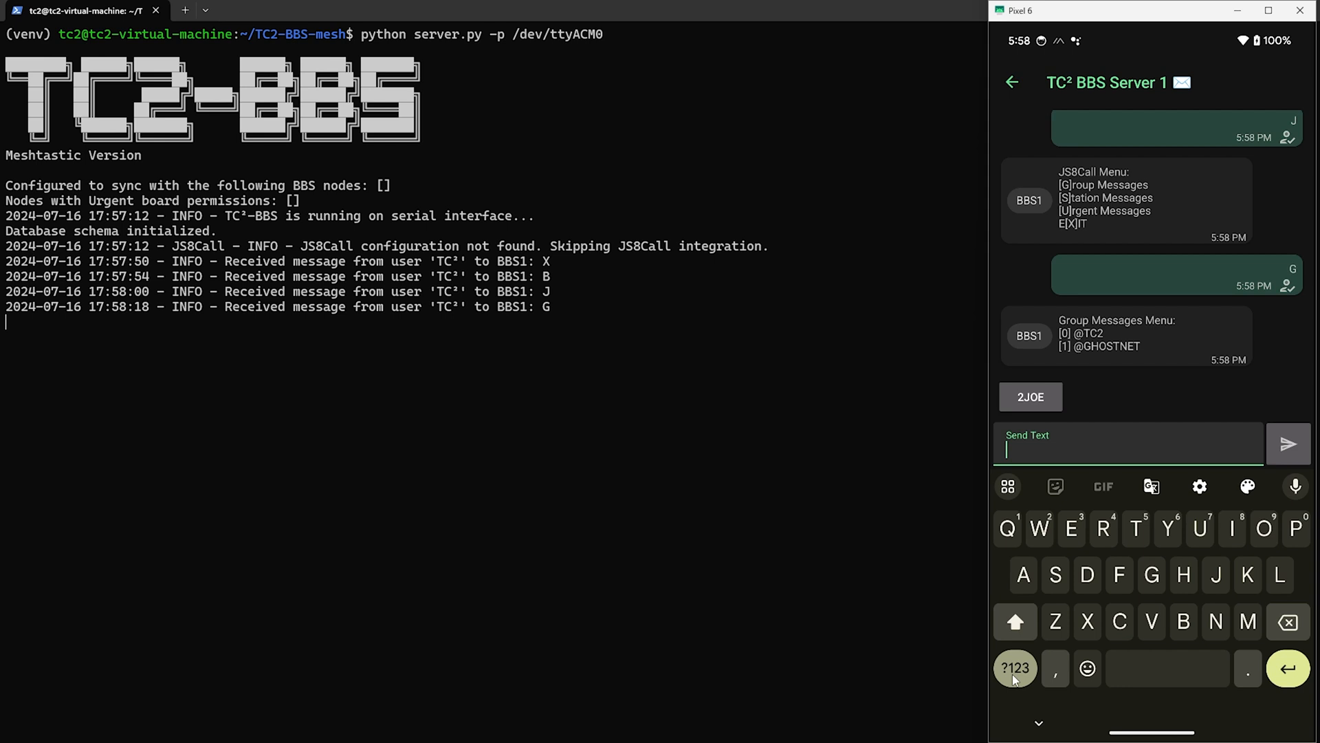
click(1013, 669)
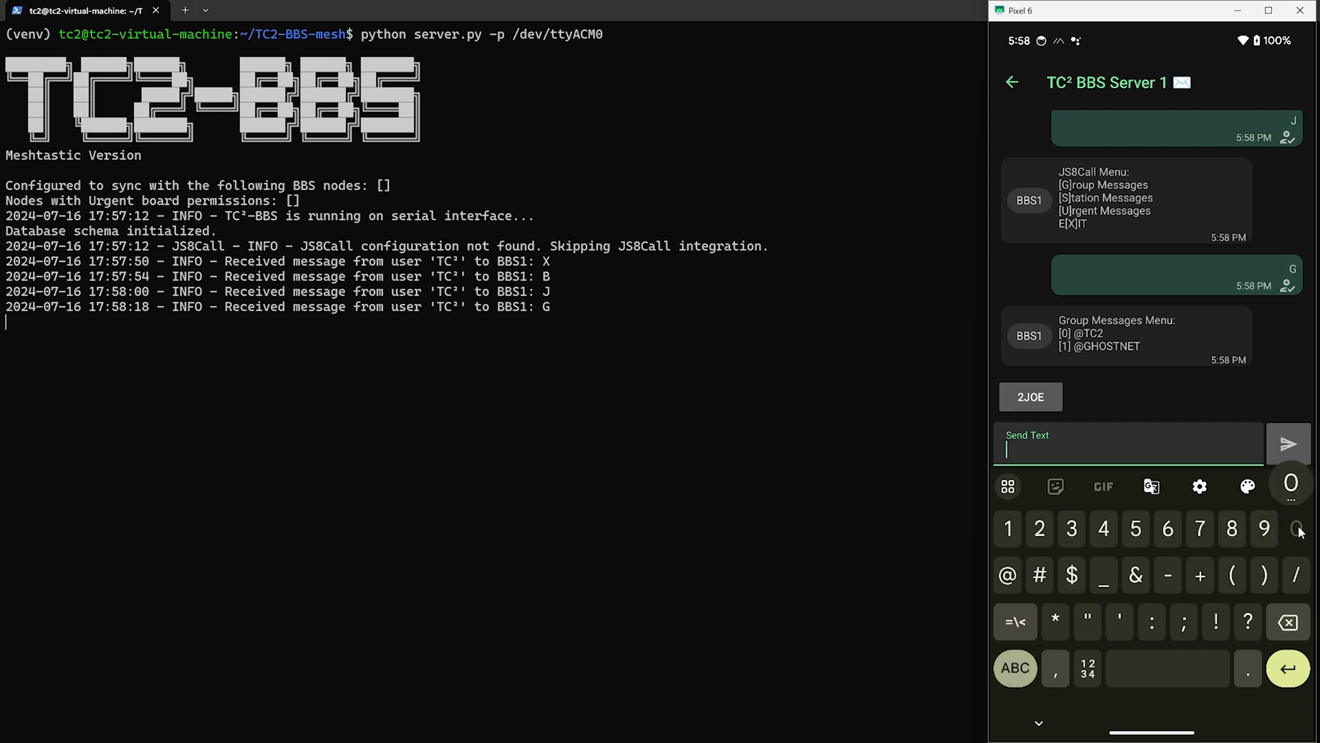
click(1287, 444)
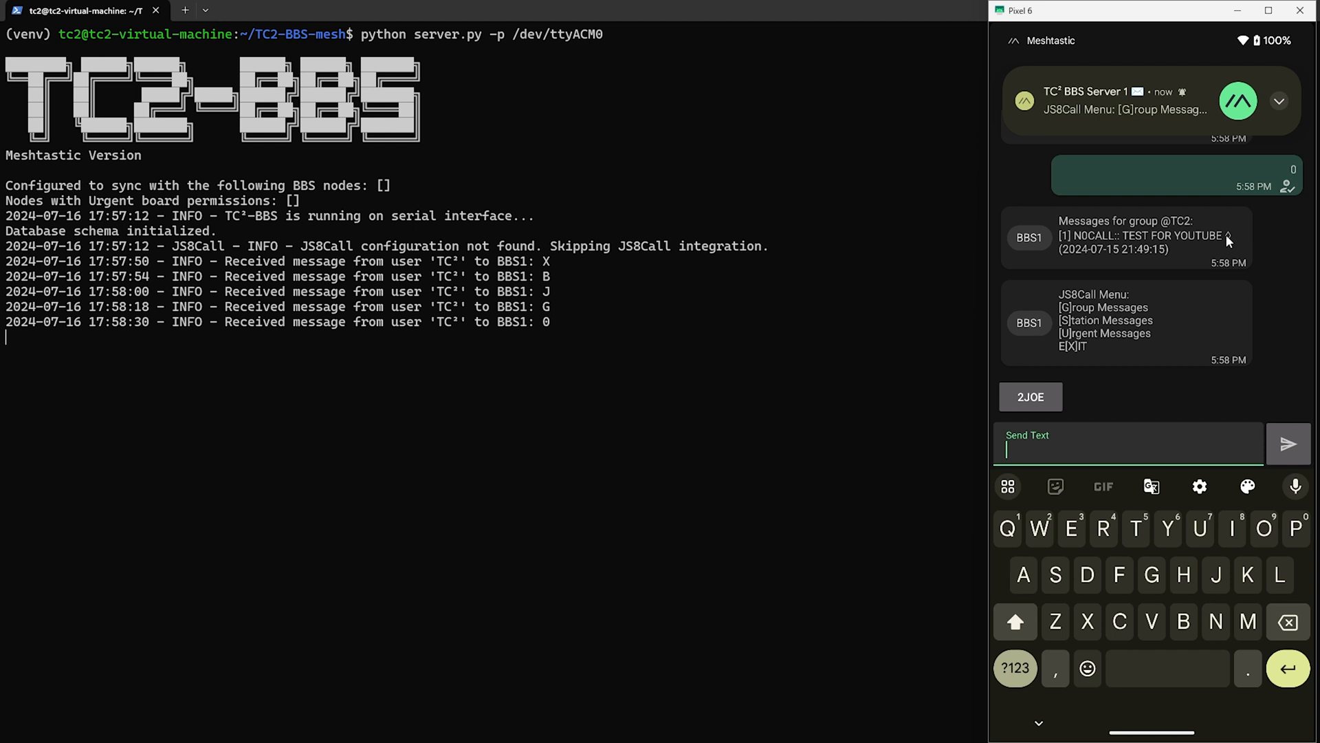
click(1128, 100)
text(1)
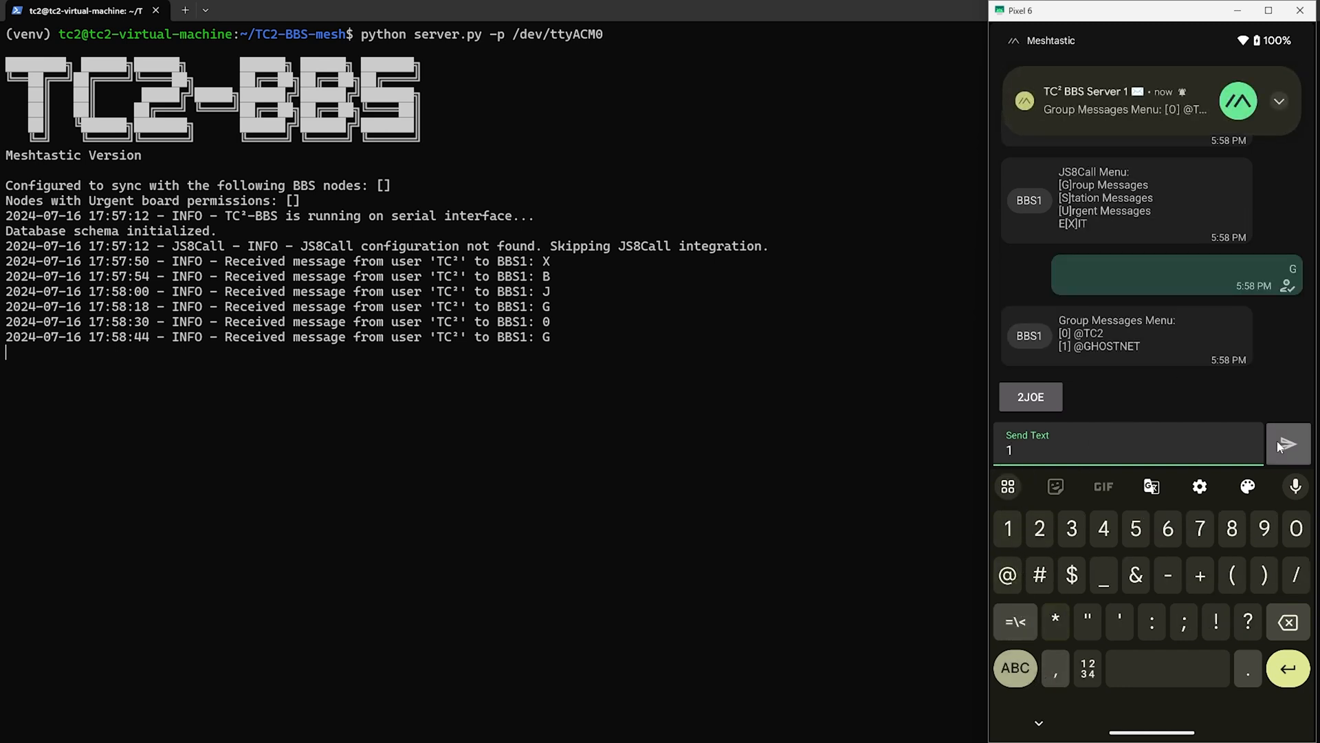
click(1287, 444)
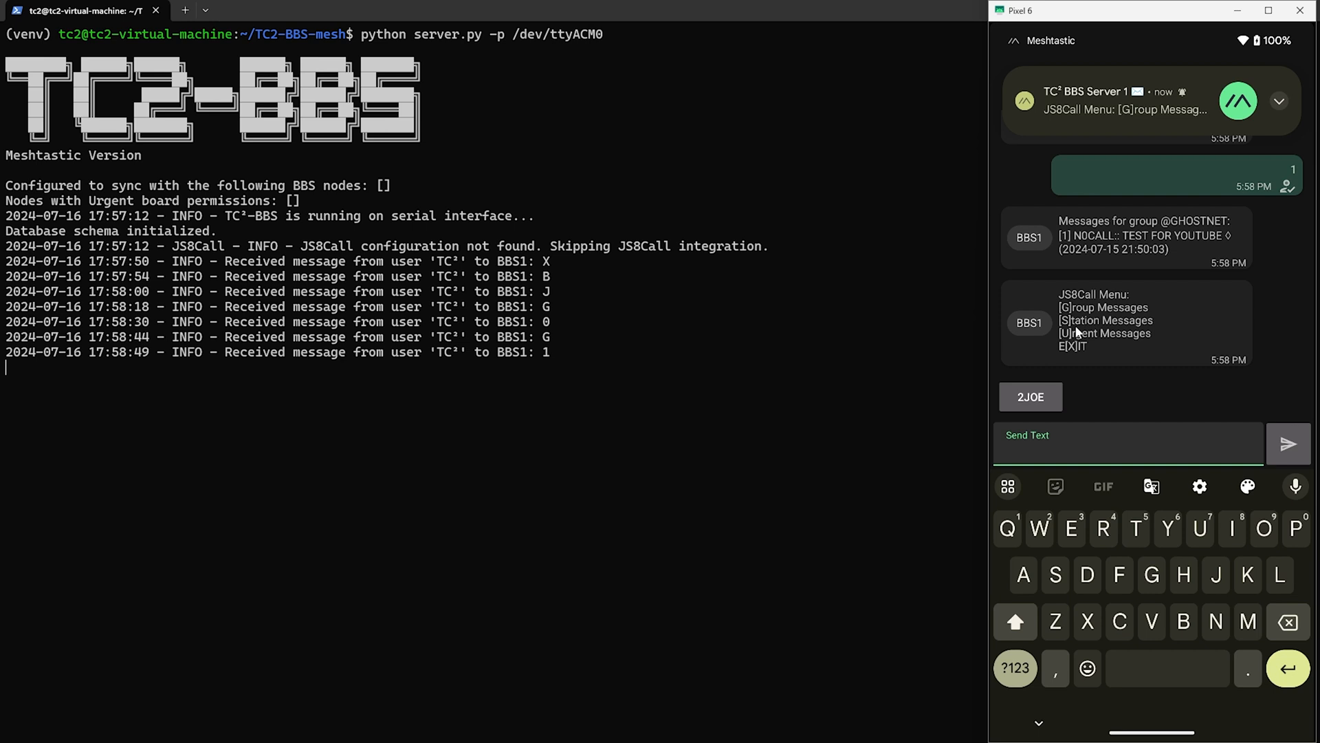
- Reply 'U' to the BBS from Meshtastic to request its urgent messages
click(1128, 100)
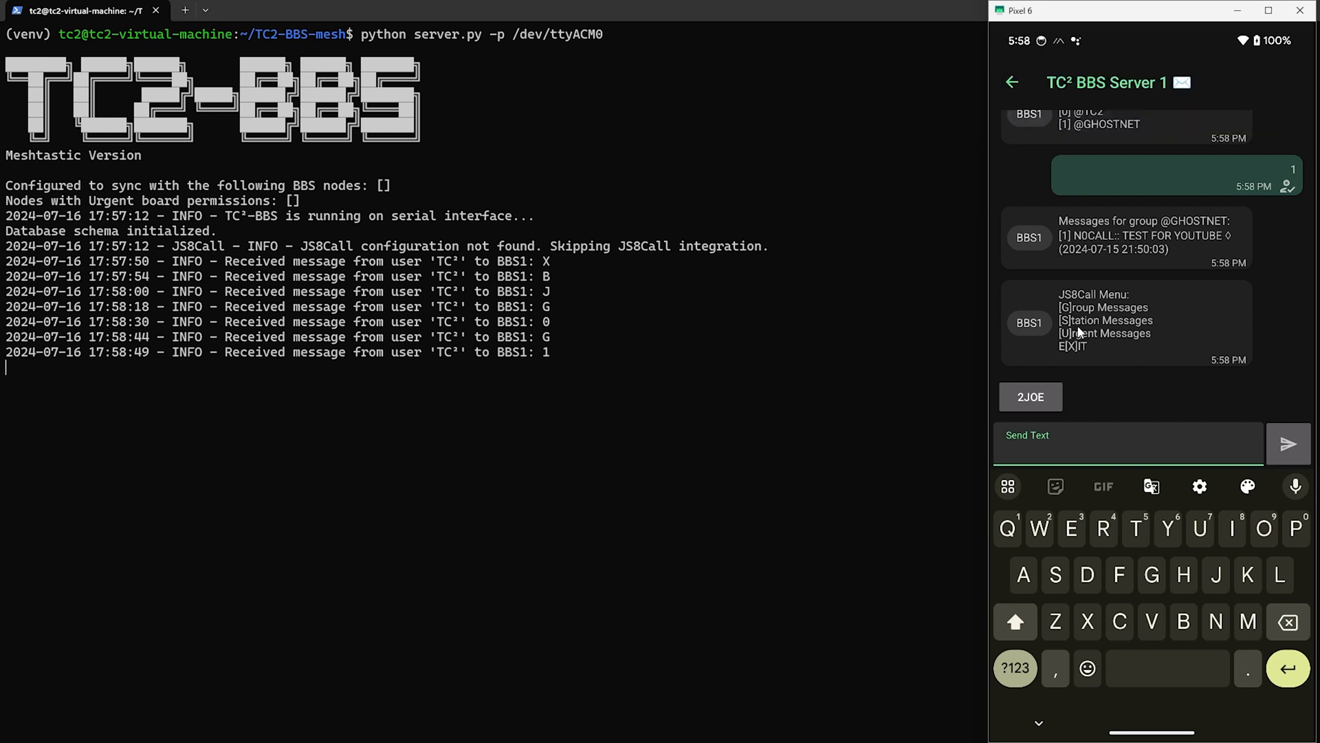
mouse_move(1200, 531)
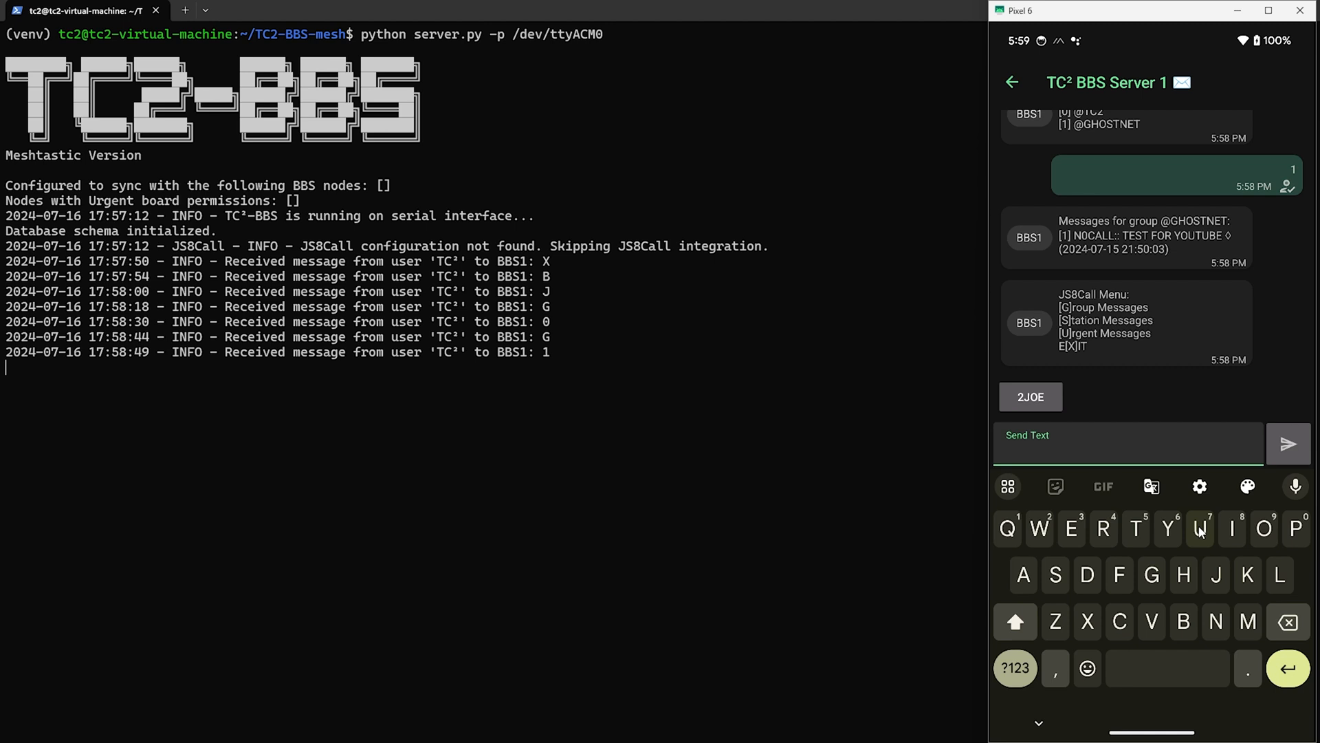
key(U)
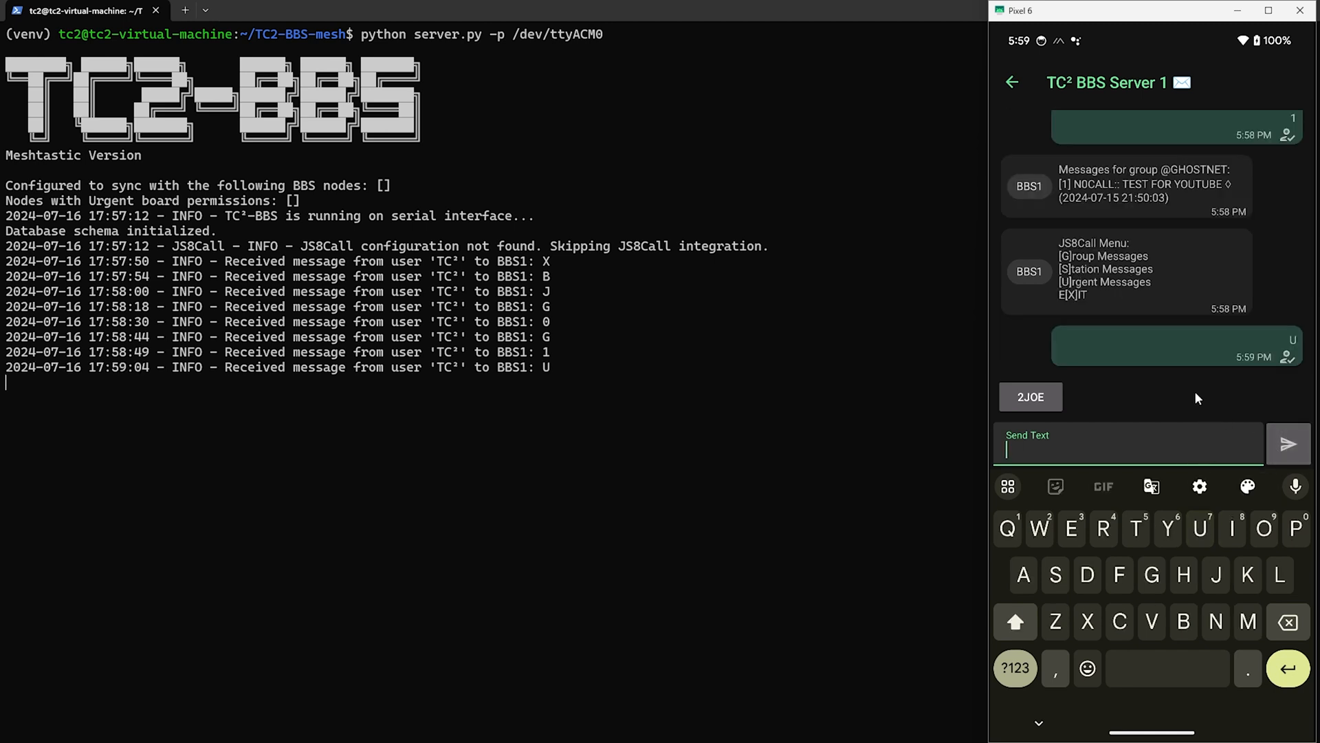